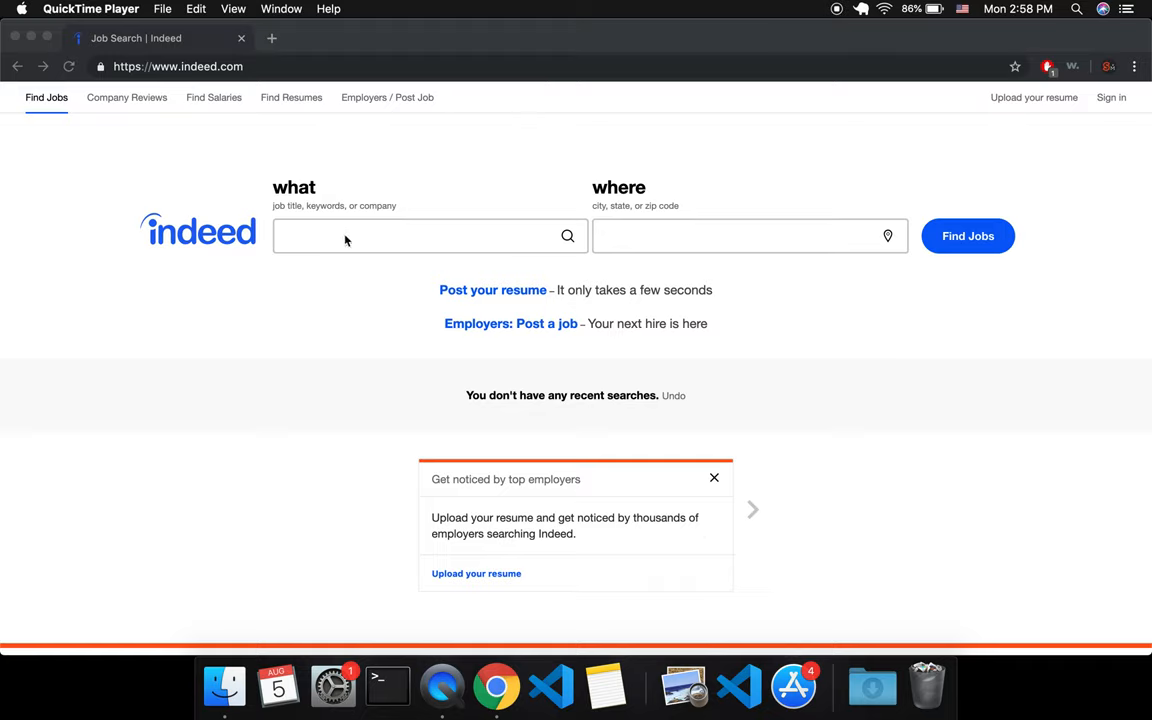
Search Indeed for 'svelte developer' and scroll through the seven job results.
{"action": "left_click", "coordinate": [430, 235]}
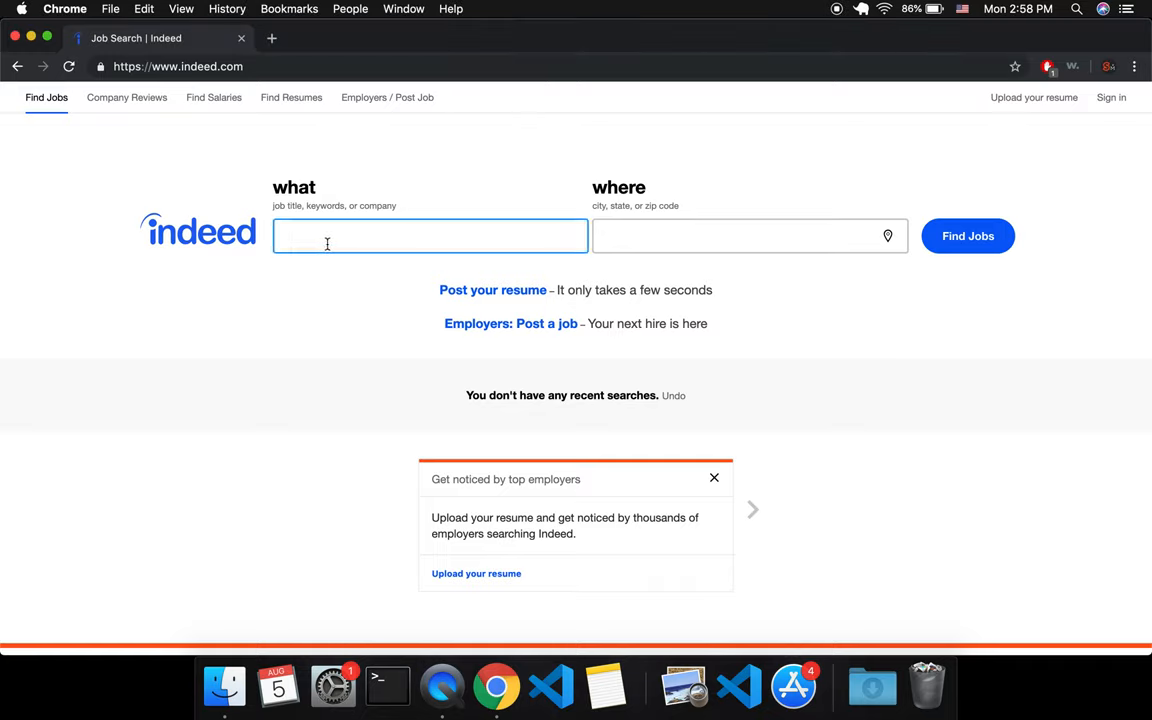
{"action": "type", "text": "svelte de"}
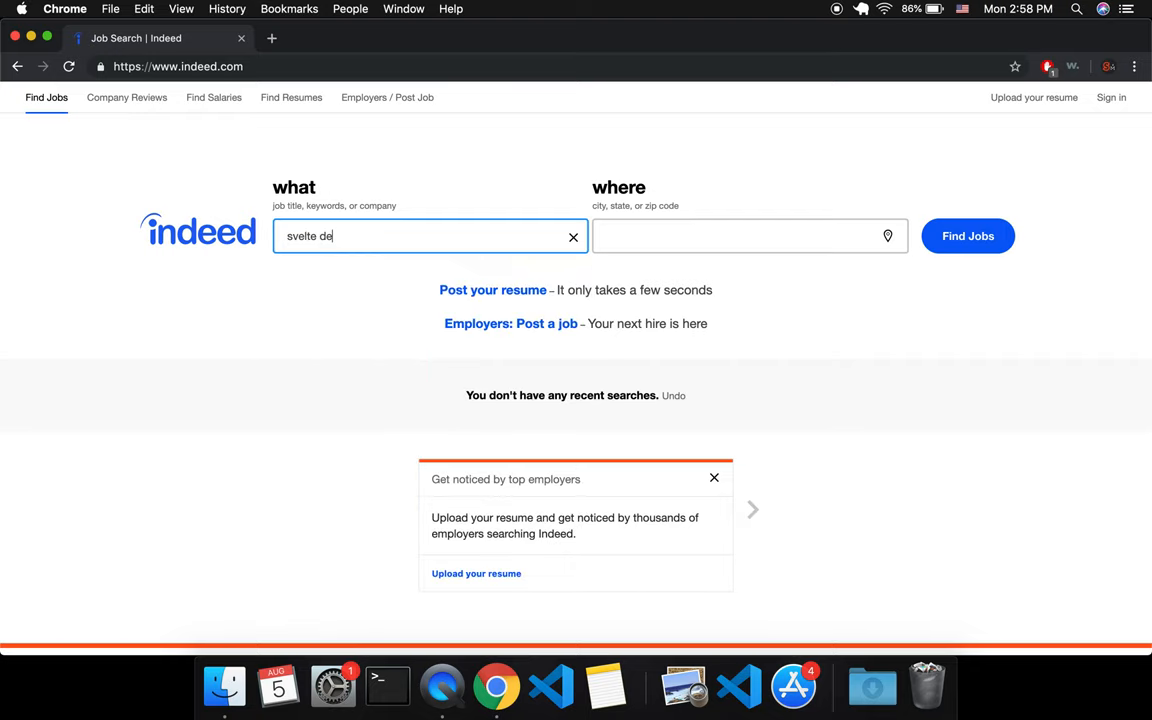
{"action": "left_click", "coordinate": [967, 236]}
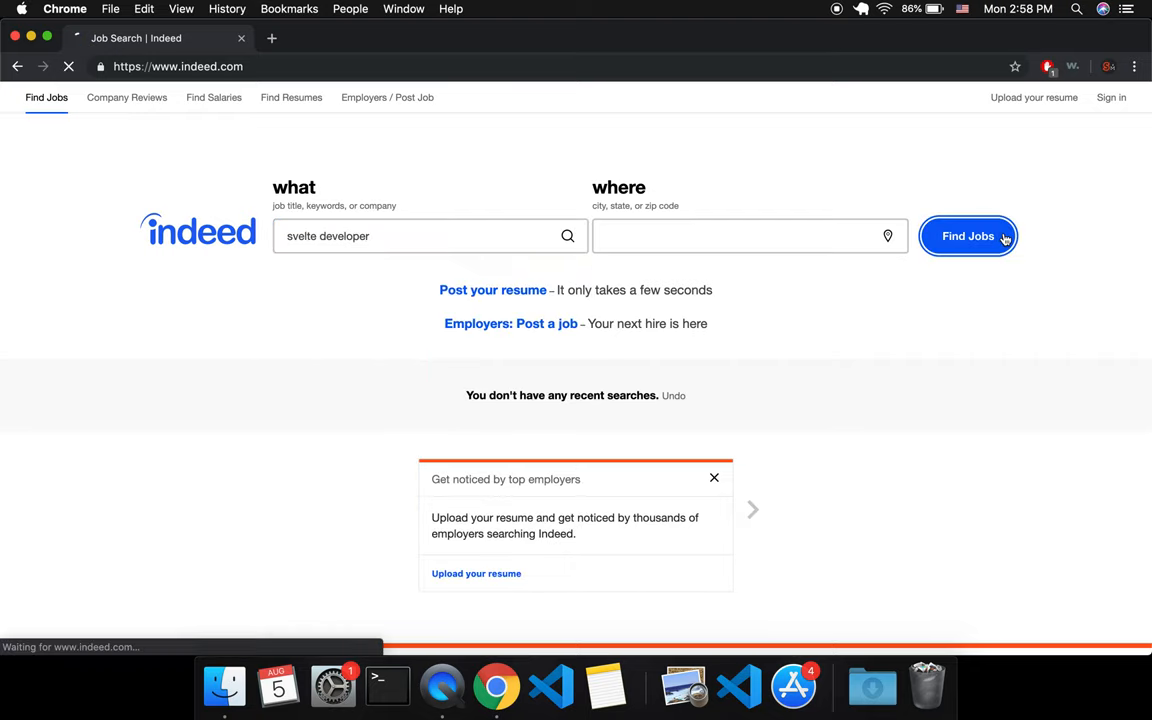
{"action": "left_click", "coordinate": [967, 236]}
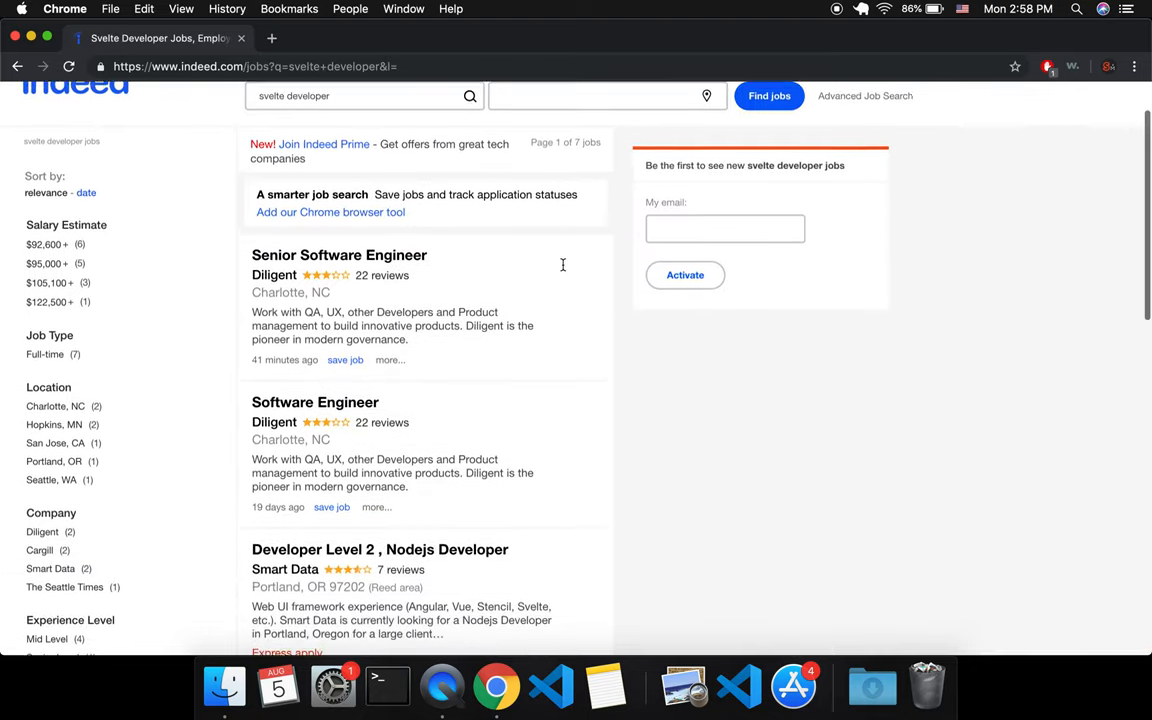
{"action": "scroll", "scroll_direction": "down", "scroll_amount": 3}
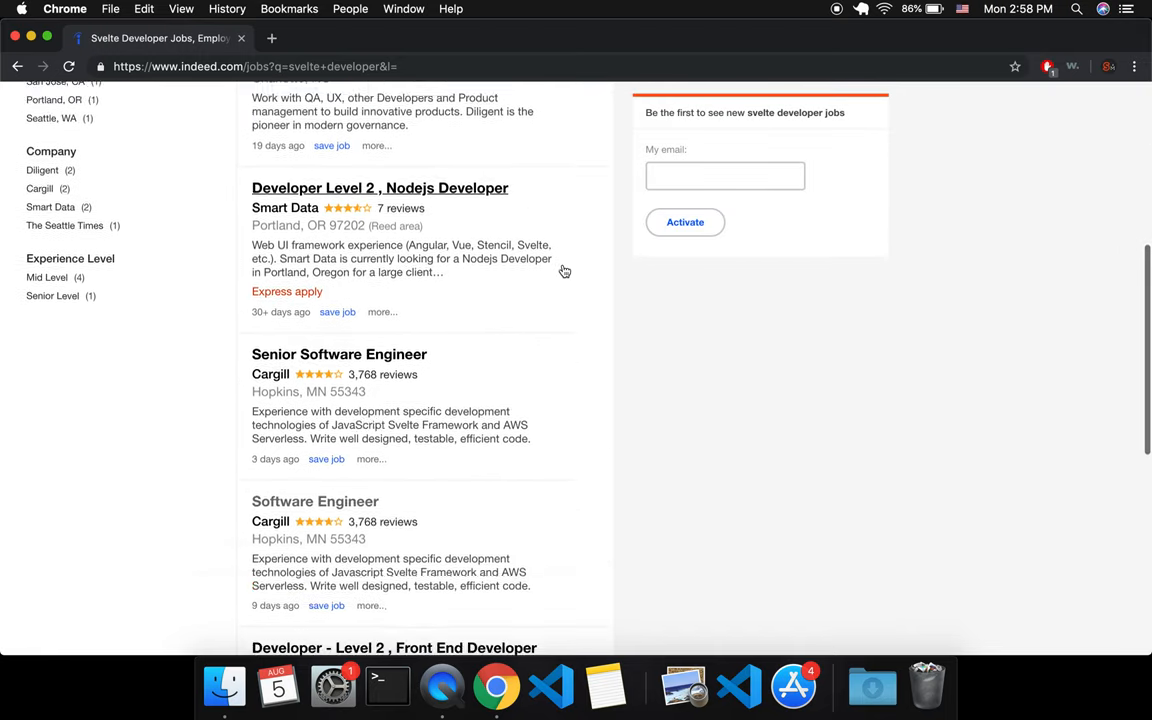
{"action": "scroll", "scroll_direction": "down", "scroll_amount": 3}
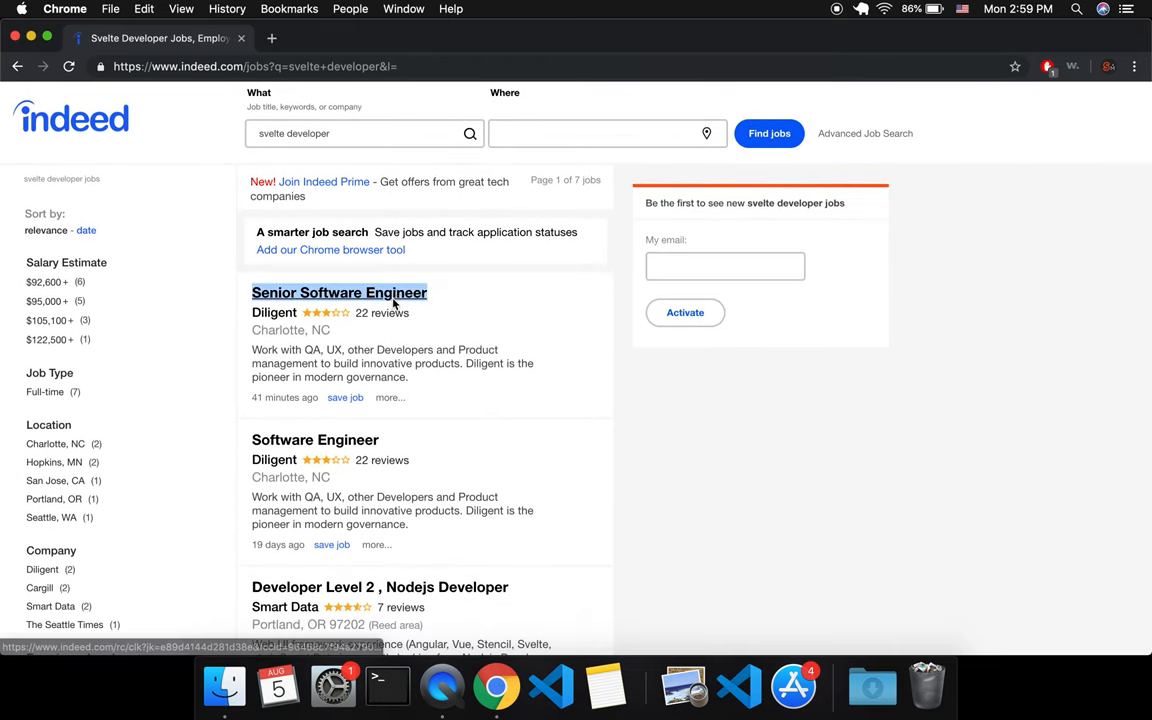
Open Diligent's Senior Software Engineer posting in a new tab and keep scrolling the results.
{"action": "left_click", "coordinate": [339, 292]}
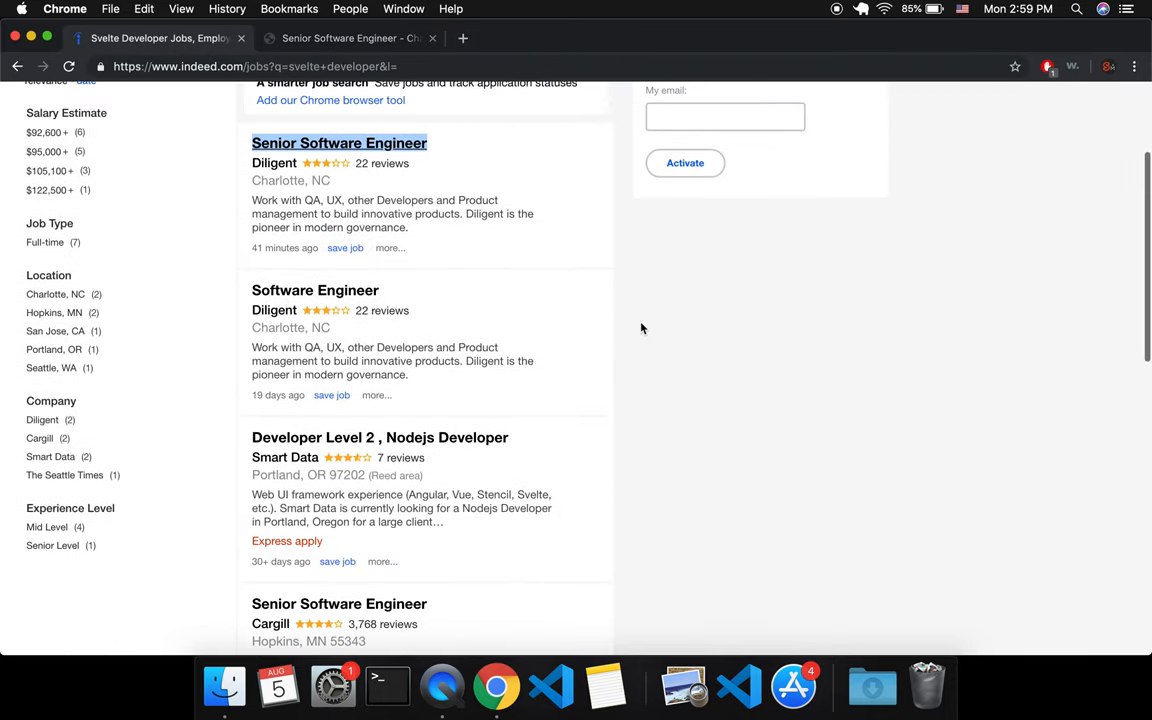
{"action": "scroll", "scroll_direction": "down", "scroll_amount": 3}
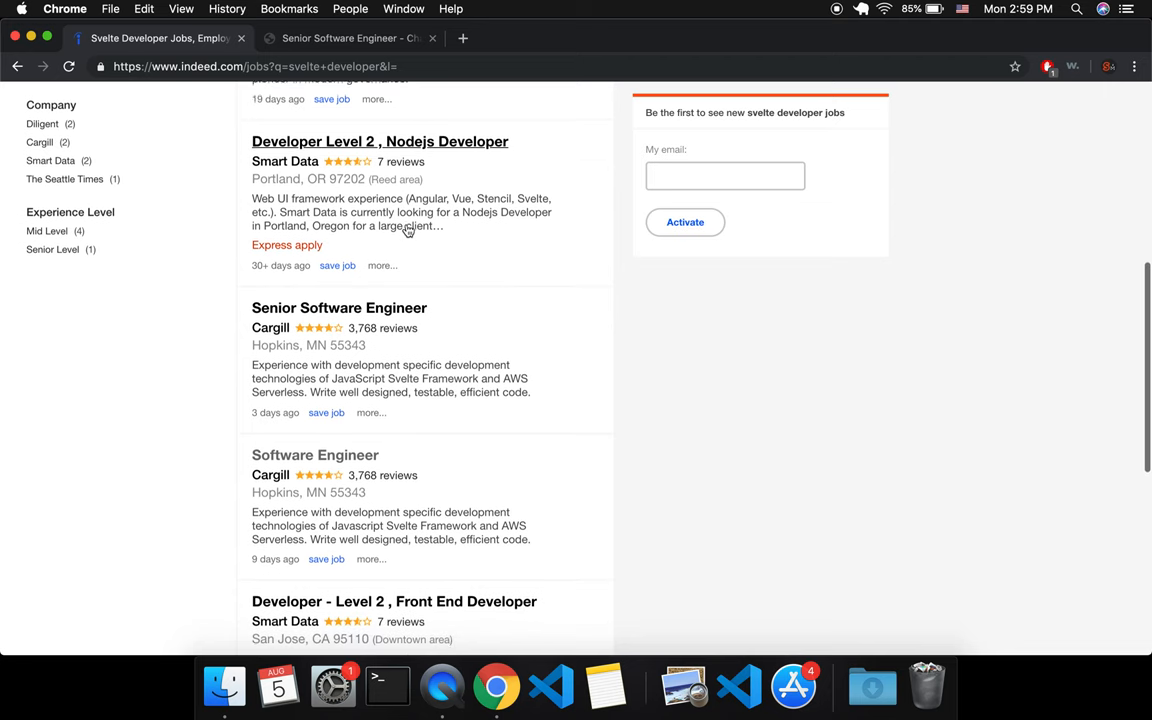
View Cargill's Senior Software Engineer details and find 'svelte' under Preferred Qualifications.
{"action": "left_click", "coordinate": [339, 307]}
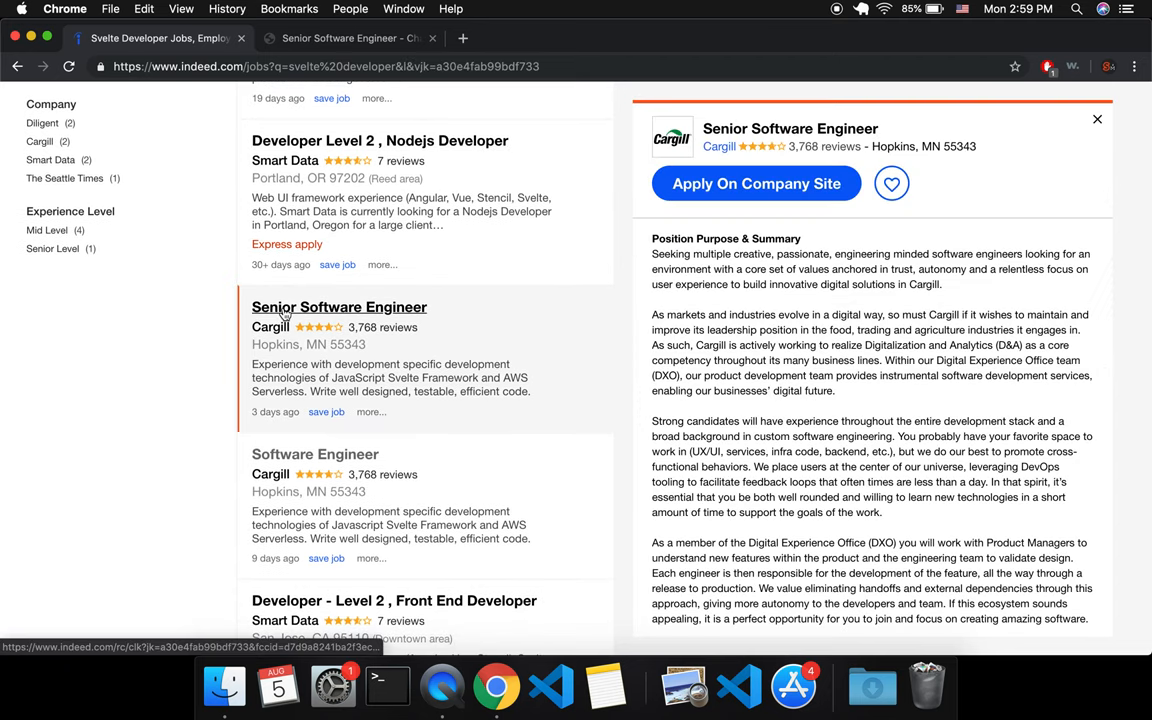
{"action": "scroll", "scroll_direction": "down", "scroll_amount": 3}
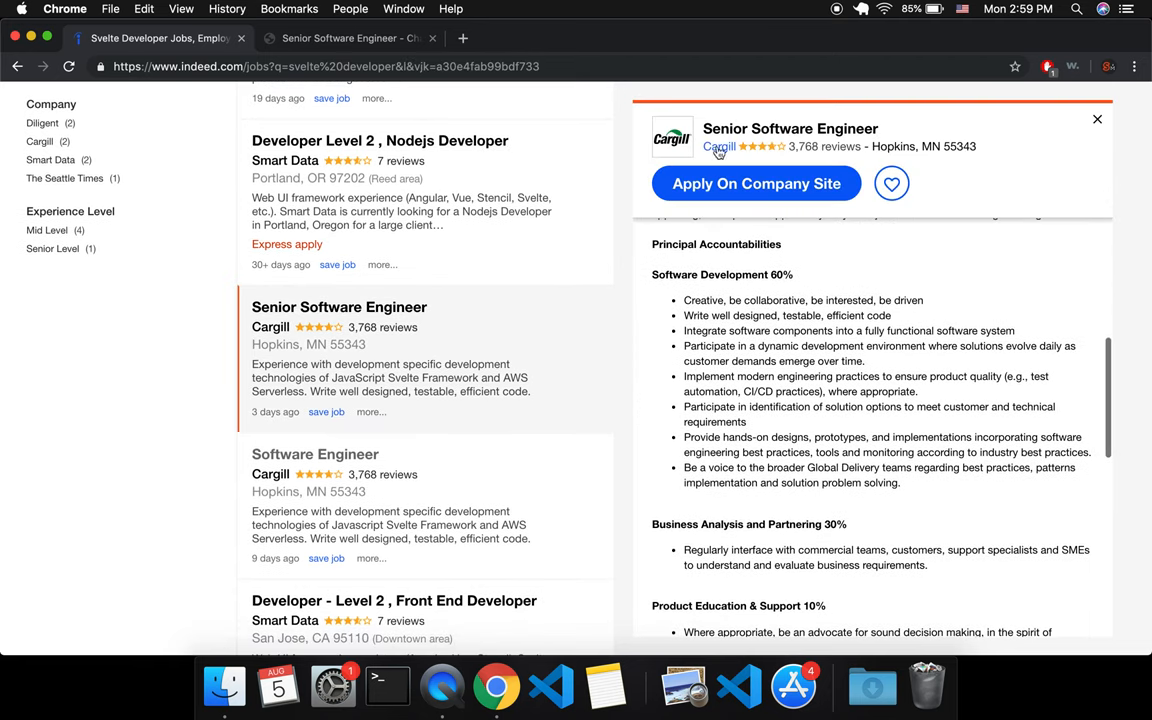
{"action": "scroll", "scroll_direction": "down", "scroll_amount": 3}
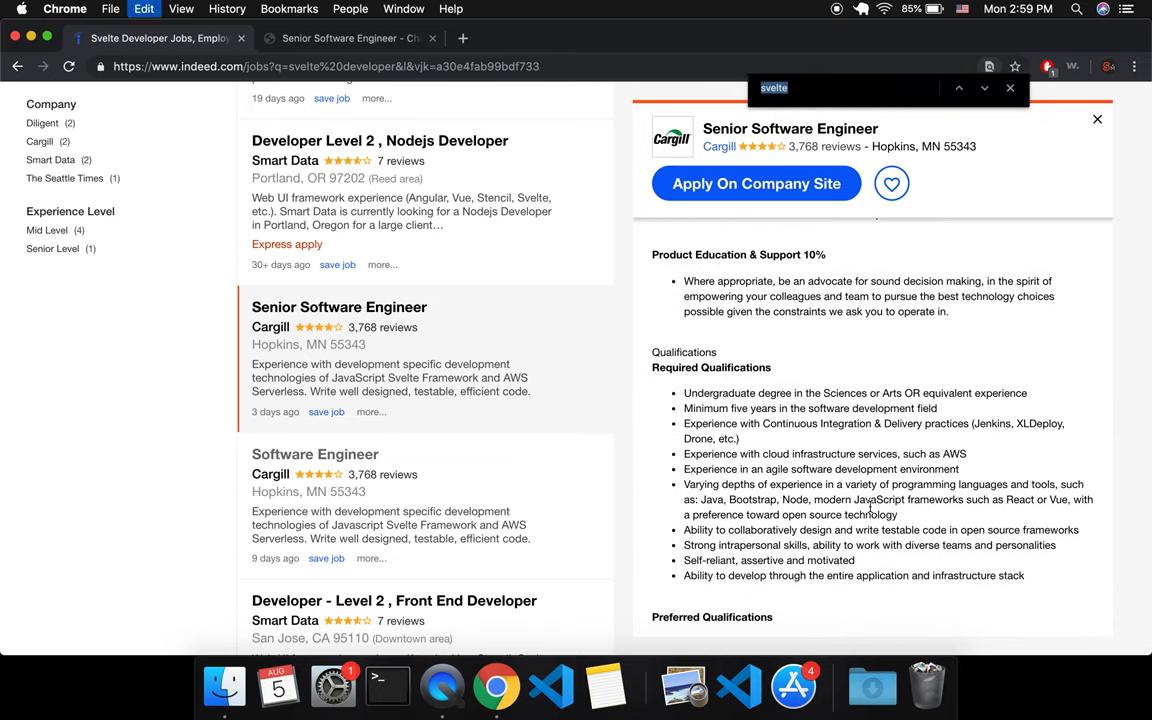
{"action": "left_click", "coordinate": [984, 96]}
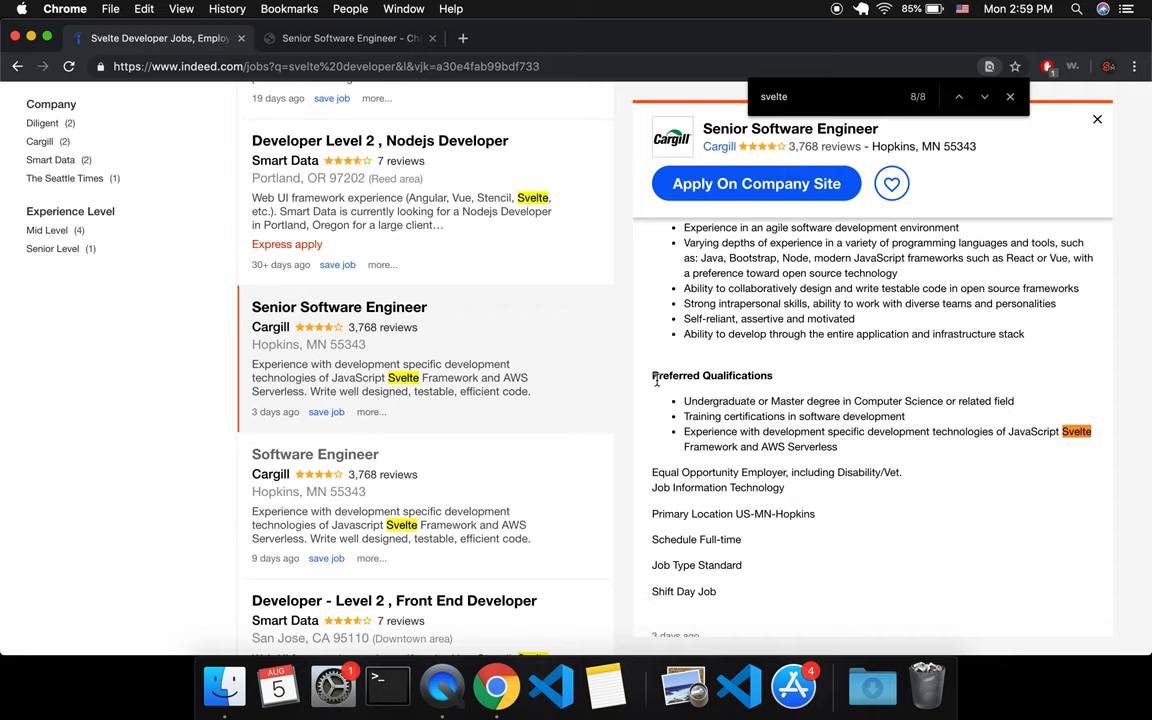
{"action": "double_click", "coordinate": [711, 375]}
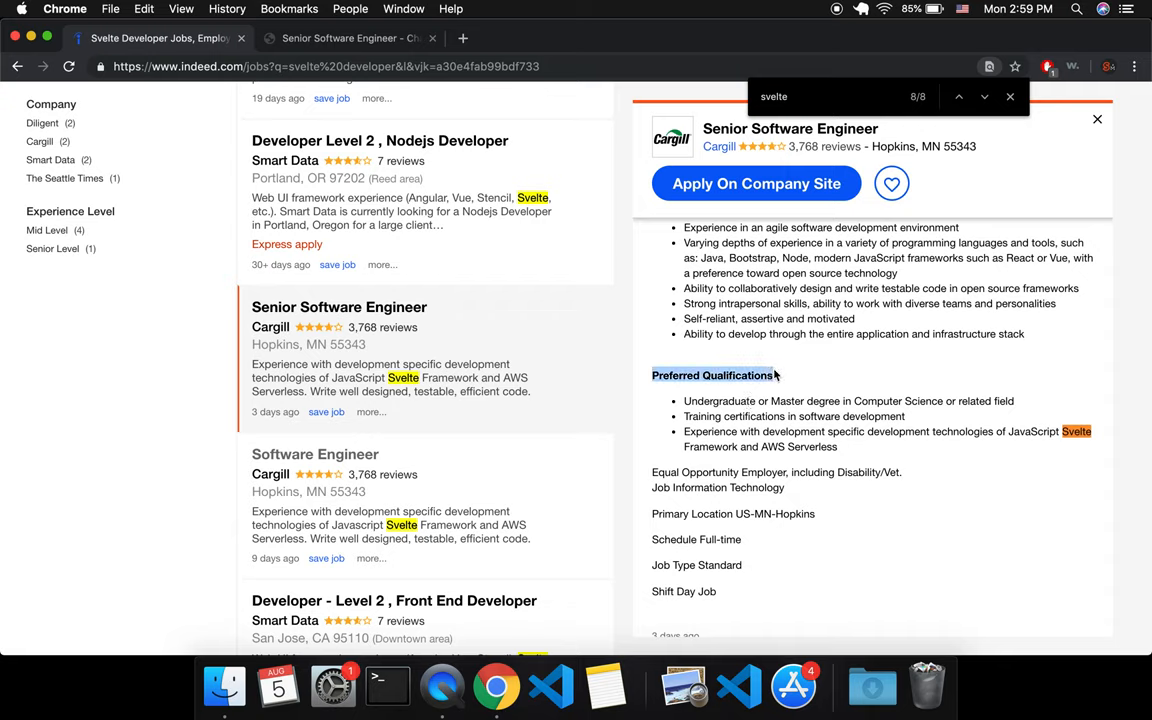
{"action": "mouse_move", "coordinate": [622, 445]}
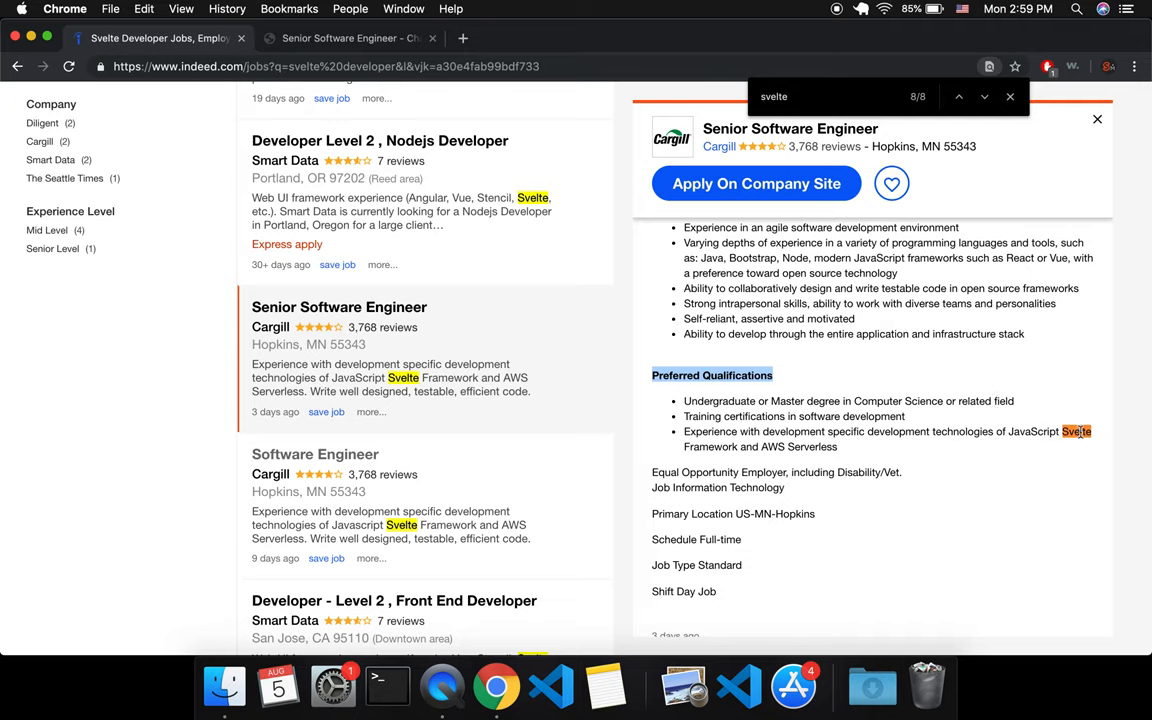
{"action": "mouse_move", "coordinate": [929, 456]}
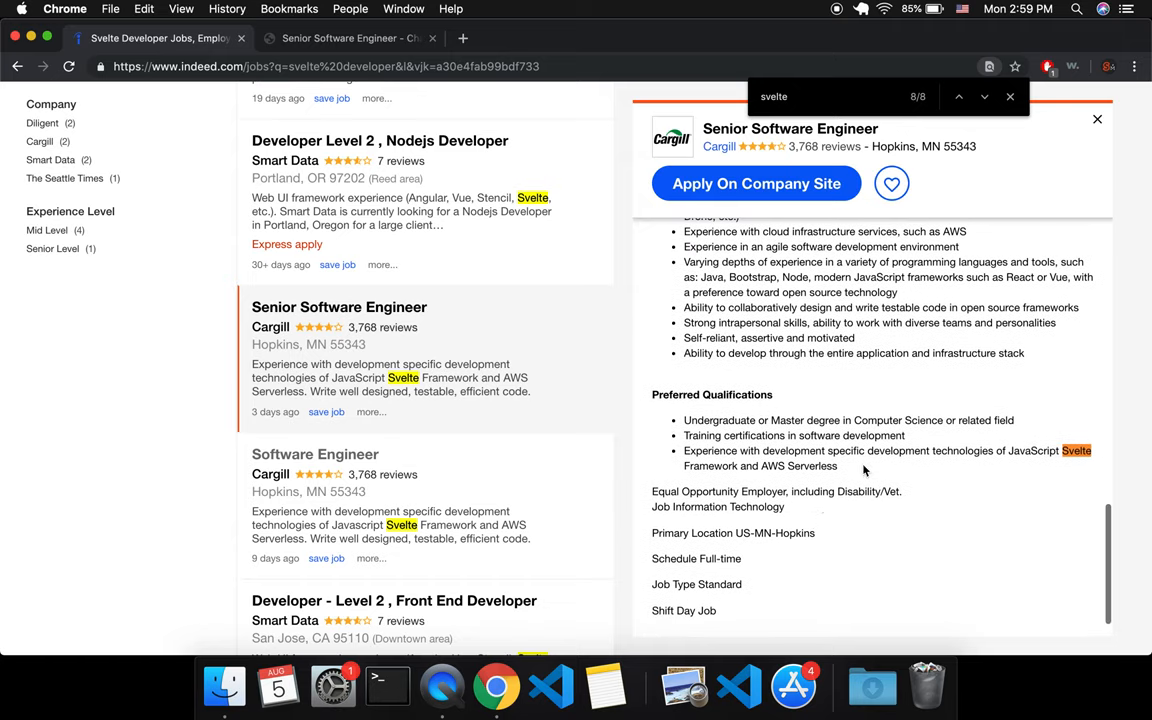
{"action": "mouse_move", "coordinate": [818, 488]}
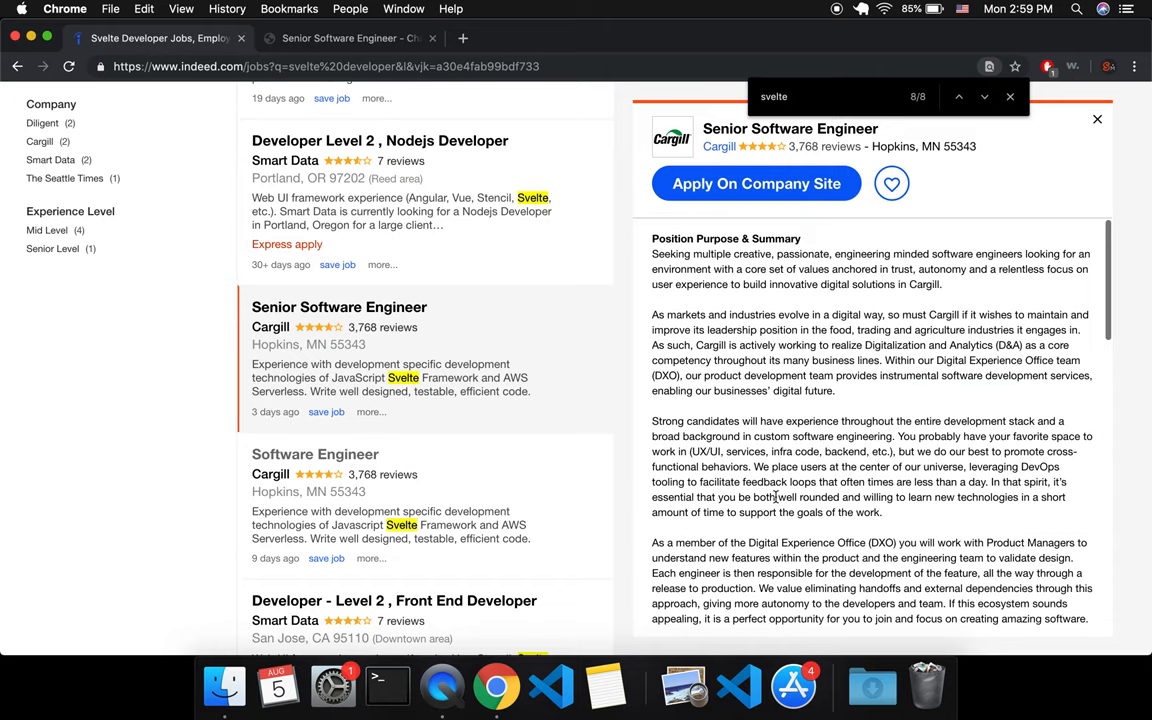
Close the find bar and Google 'gun io svelte dev' in a new tab.
{"action": "left_click", "coordinate": [1009, 96]}
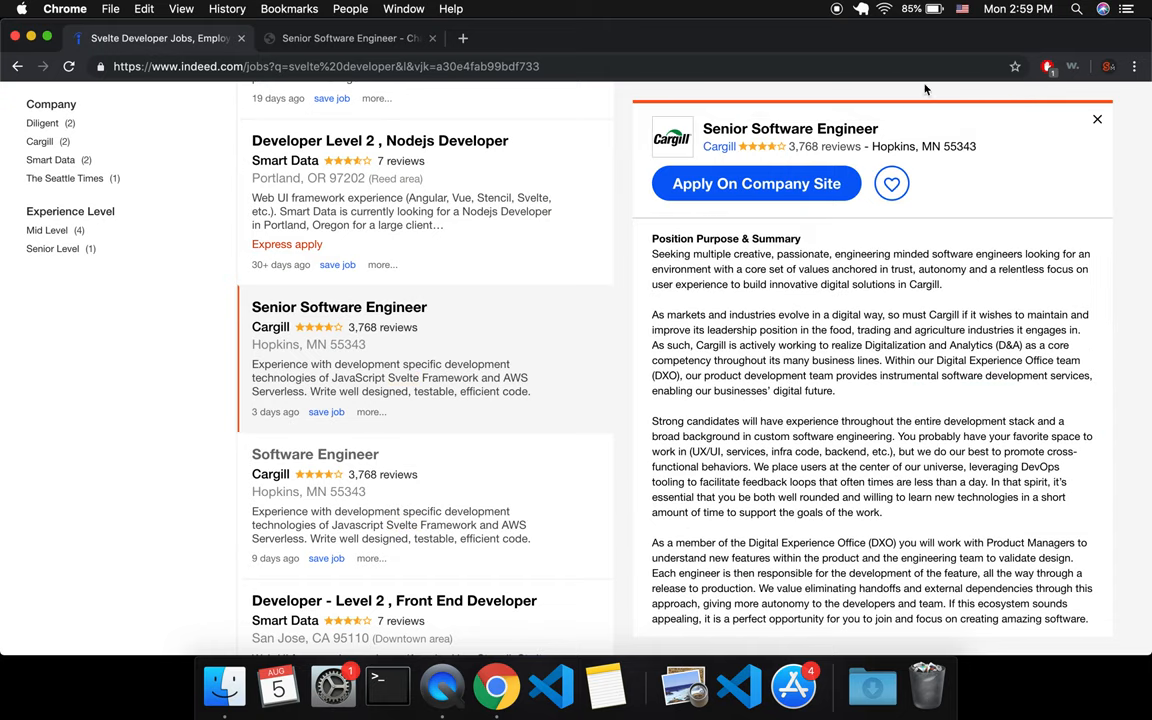
{"action": "left_click", "coordinate": [654, 38]}
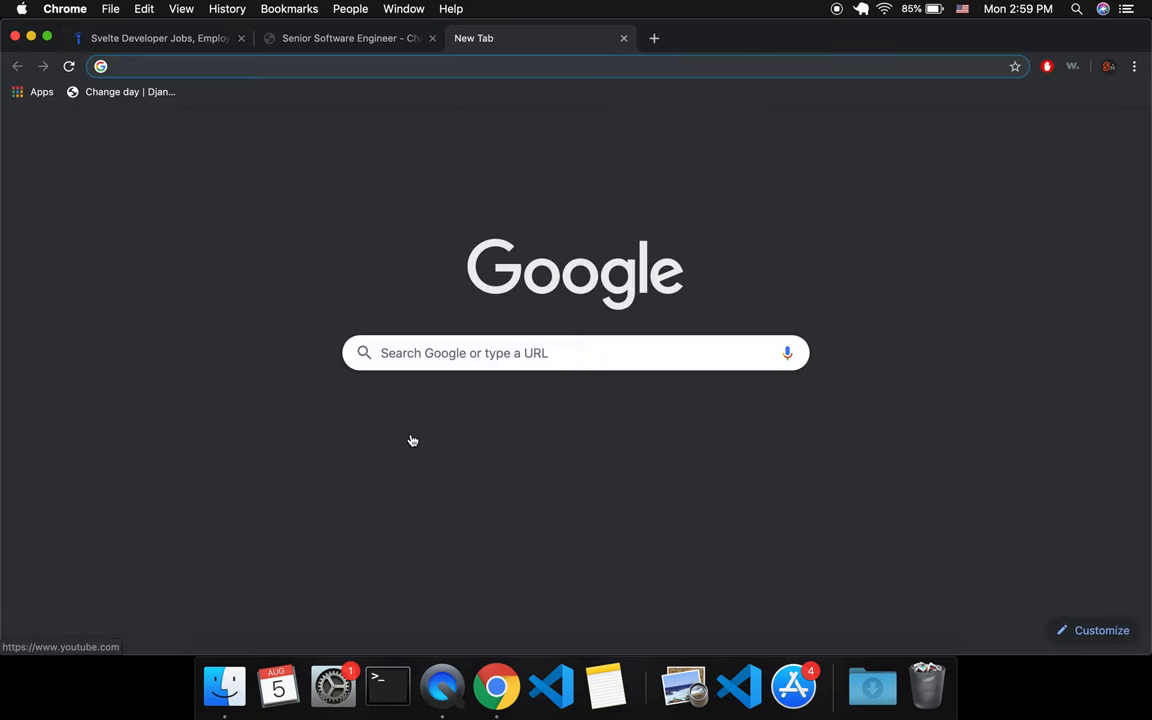
{"action": "type", "text": "gun io svelte dev"}
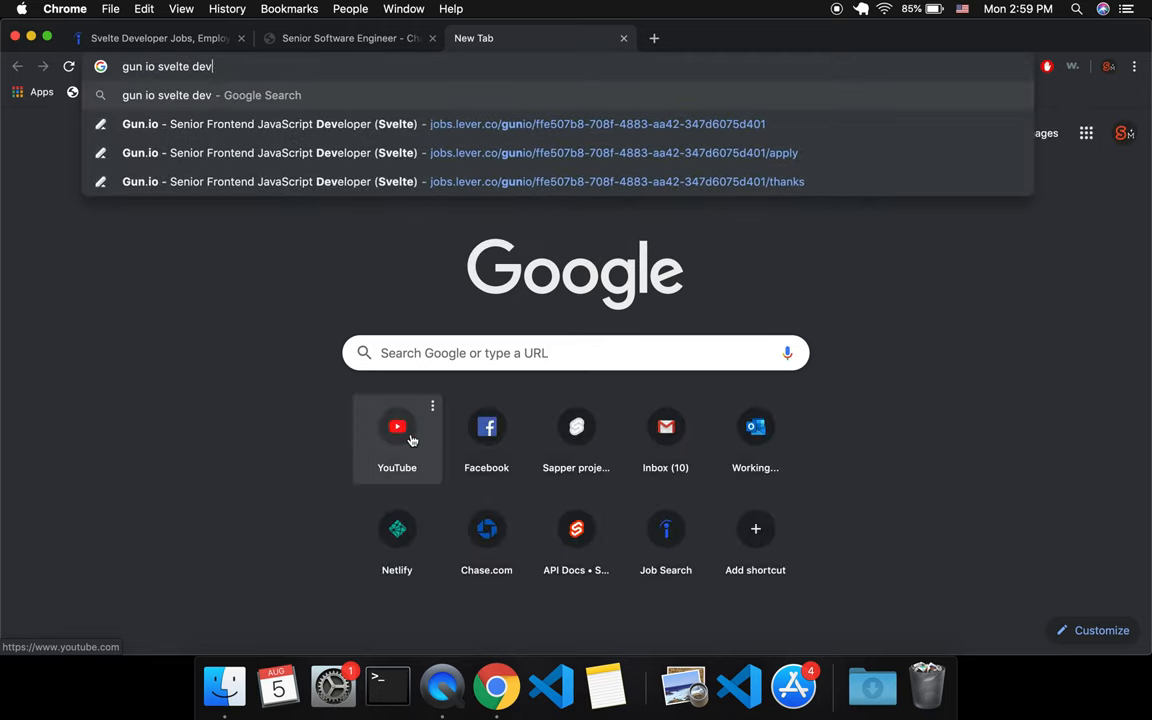
{"action": "key", "text": "Enter"}
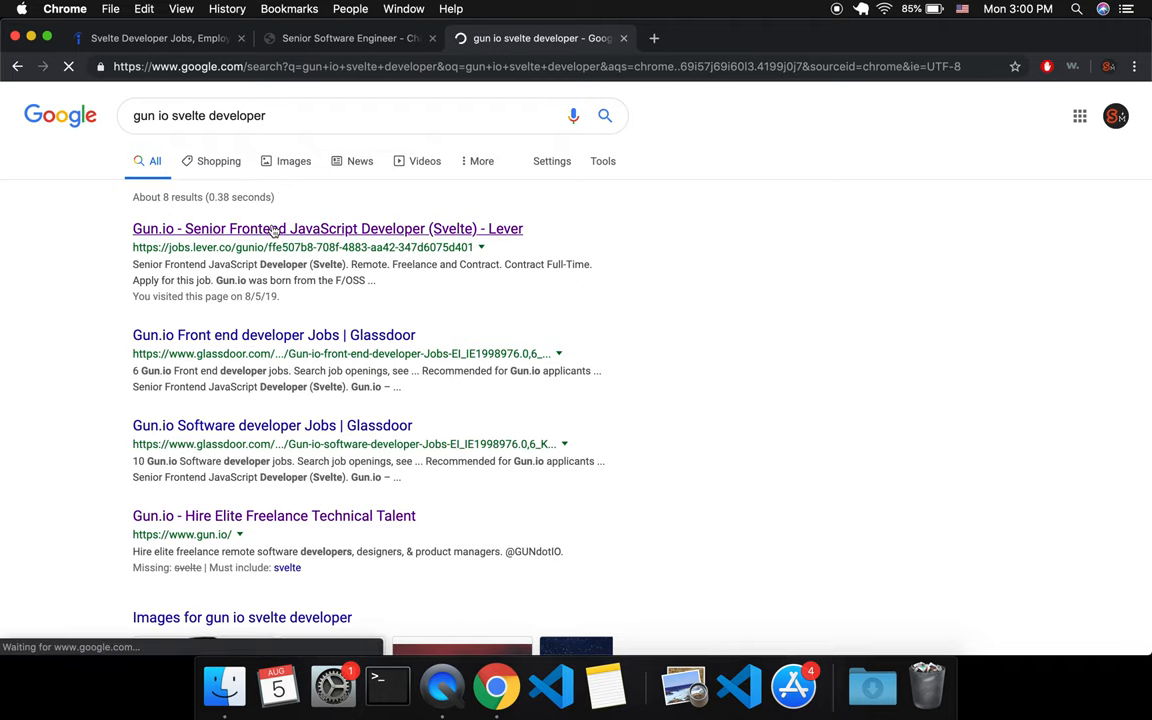
{"action": "left_click", "coordinate": [327, 228]}
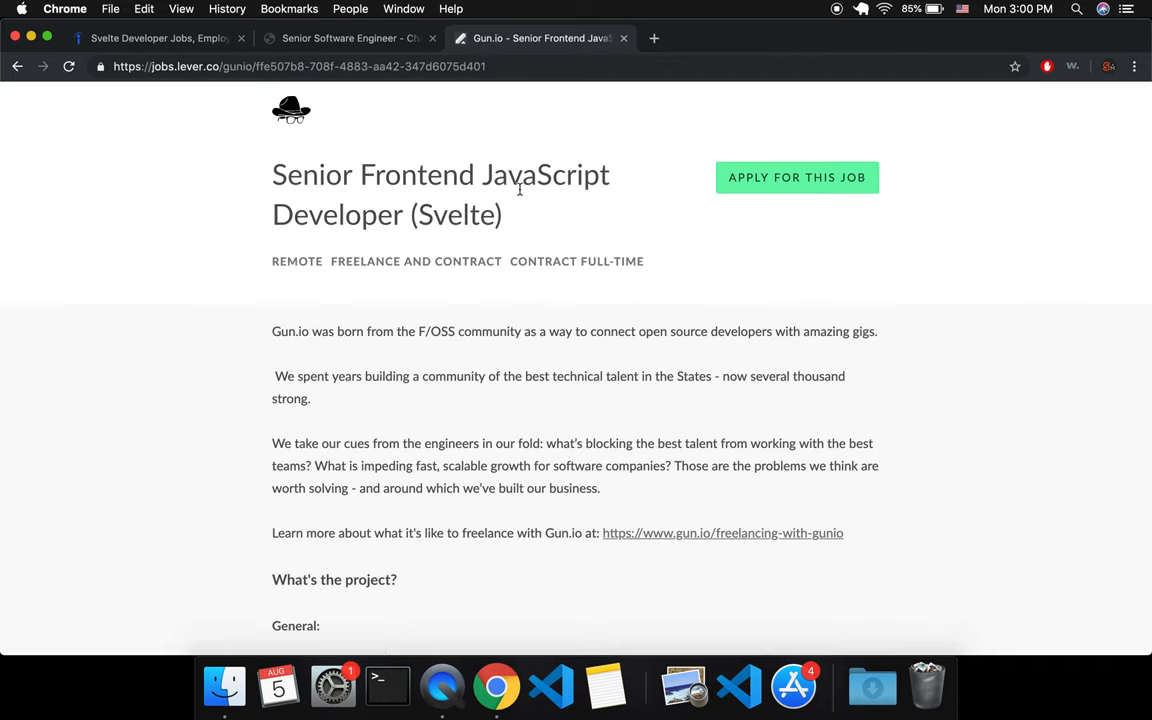
{"action": "mouse_move", "coordinate": [595, 279]}
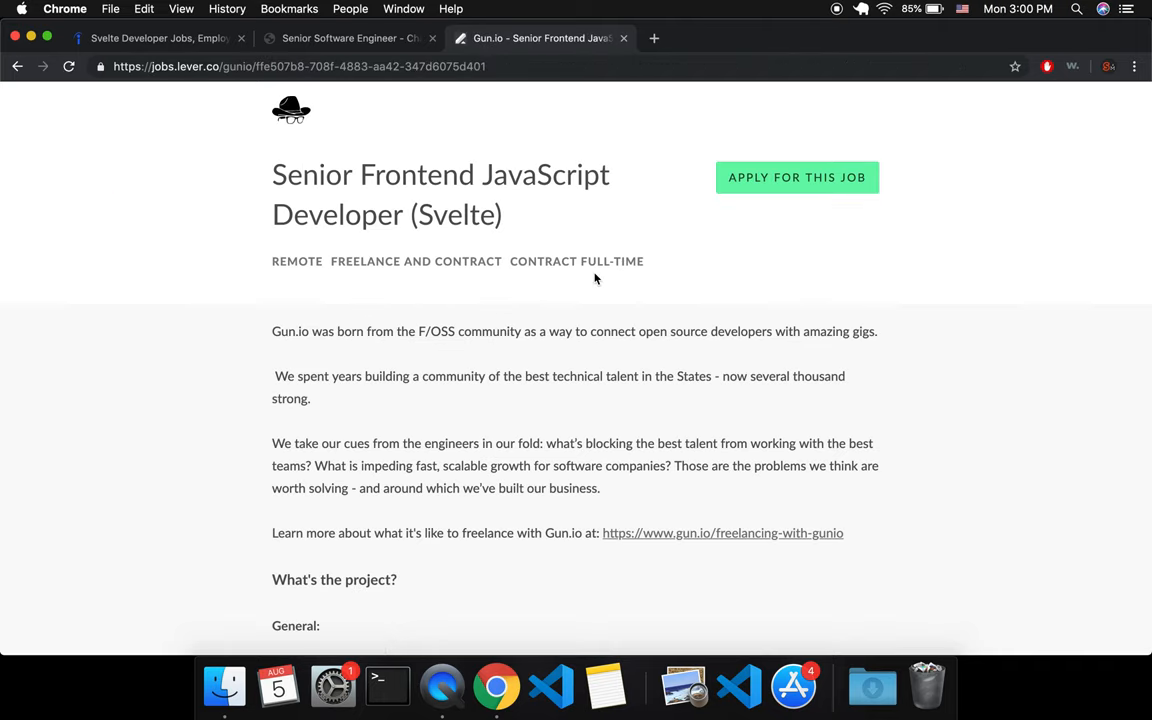
{"action": "mouse_move", "coordinate": [532, 238]}
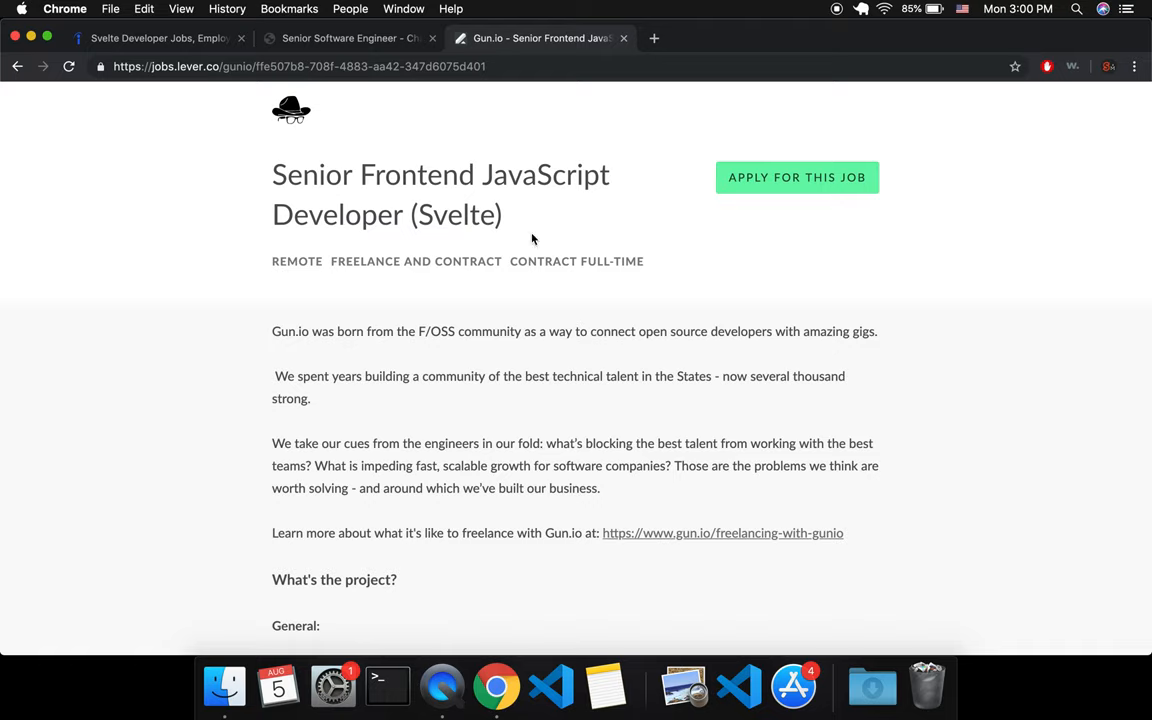
{"action": "mouse_move", "coordinate": [190, 48]}
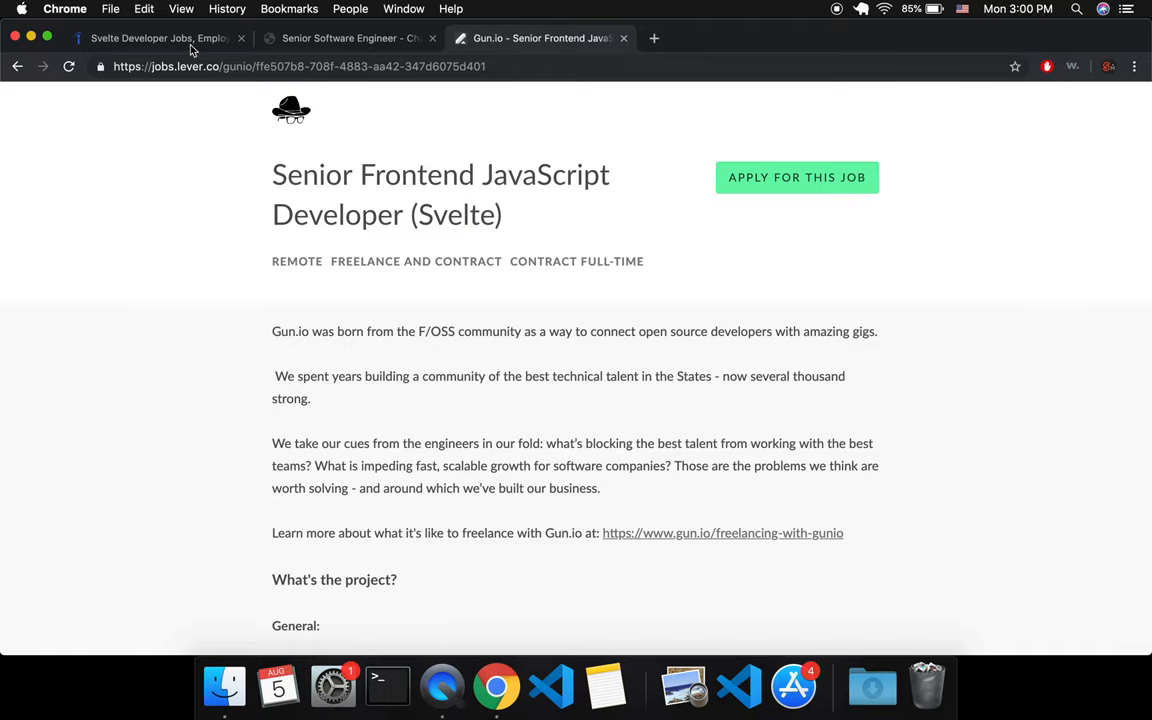
{"action": "left_click", "coordinate": [155, 38]}
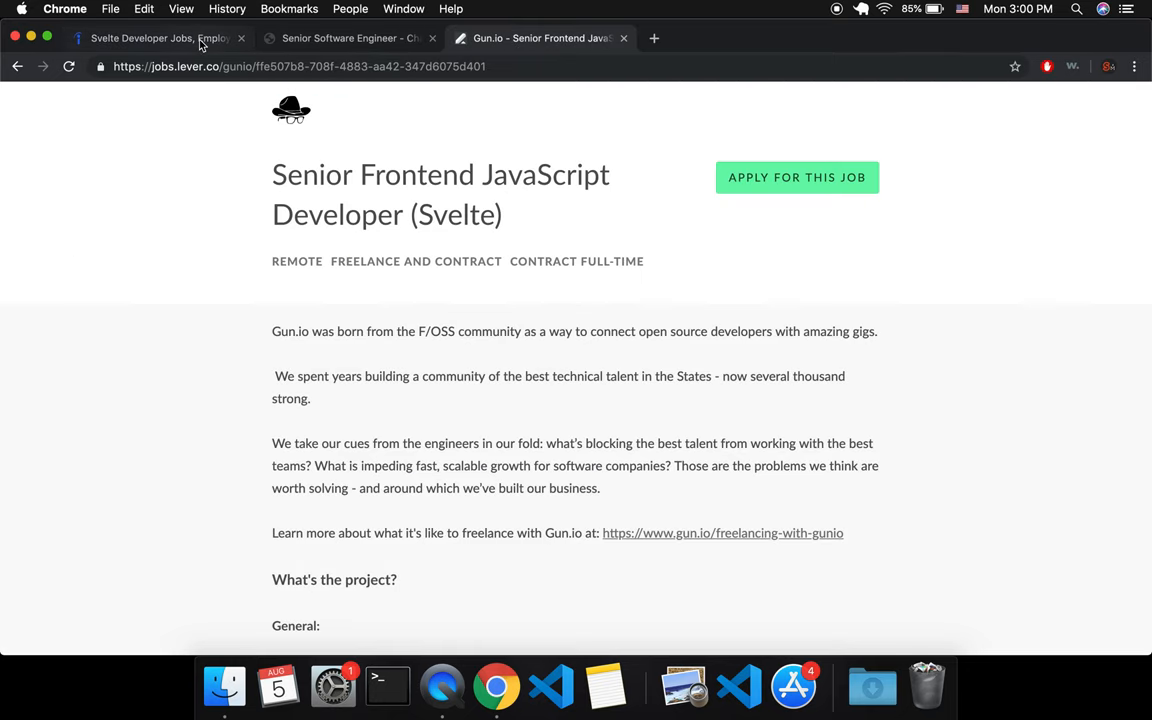
{"action": "scroll", "scroll_direction": "down", "scroll_amount": 3}
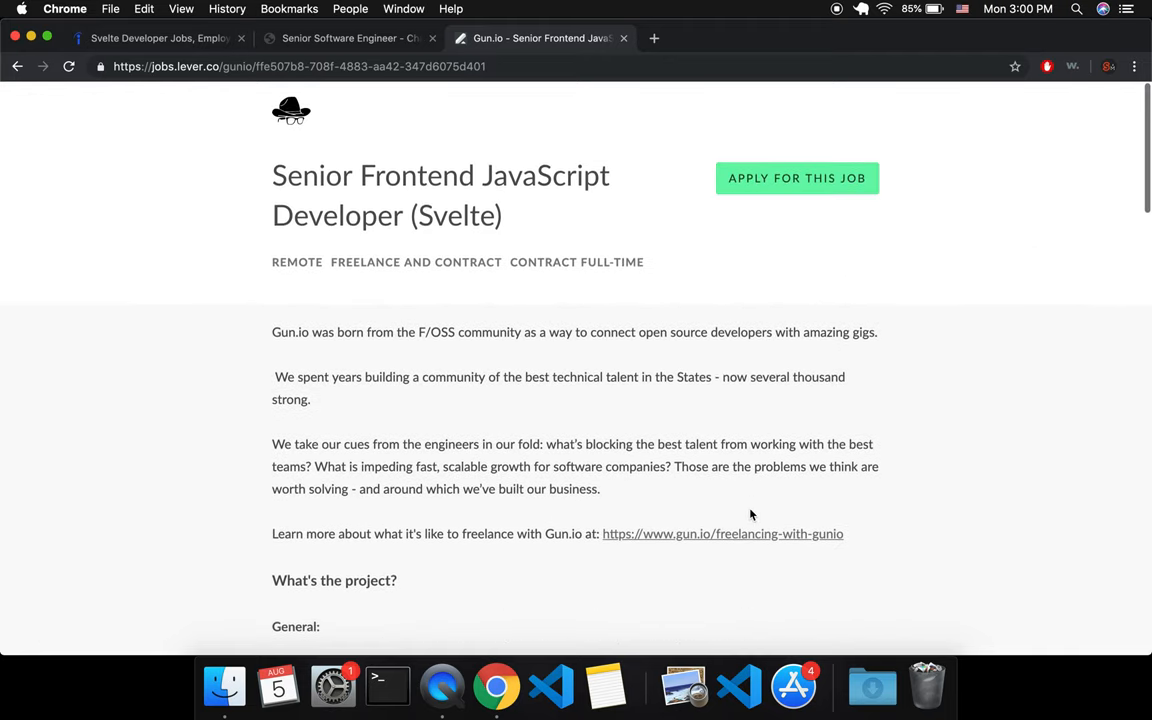
{"action": "scroll", "scroll_direction": "down", "scroll_amount": 3}
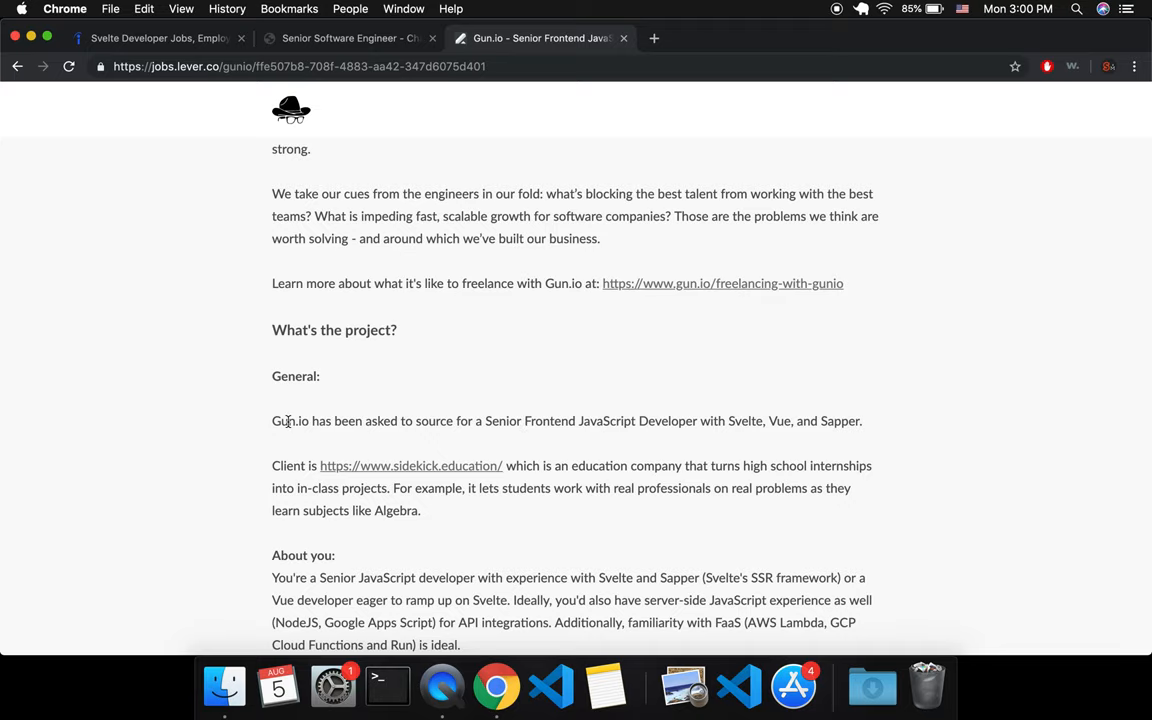
{"action": "mouse_move", "coordinate": [866, 424]}
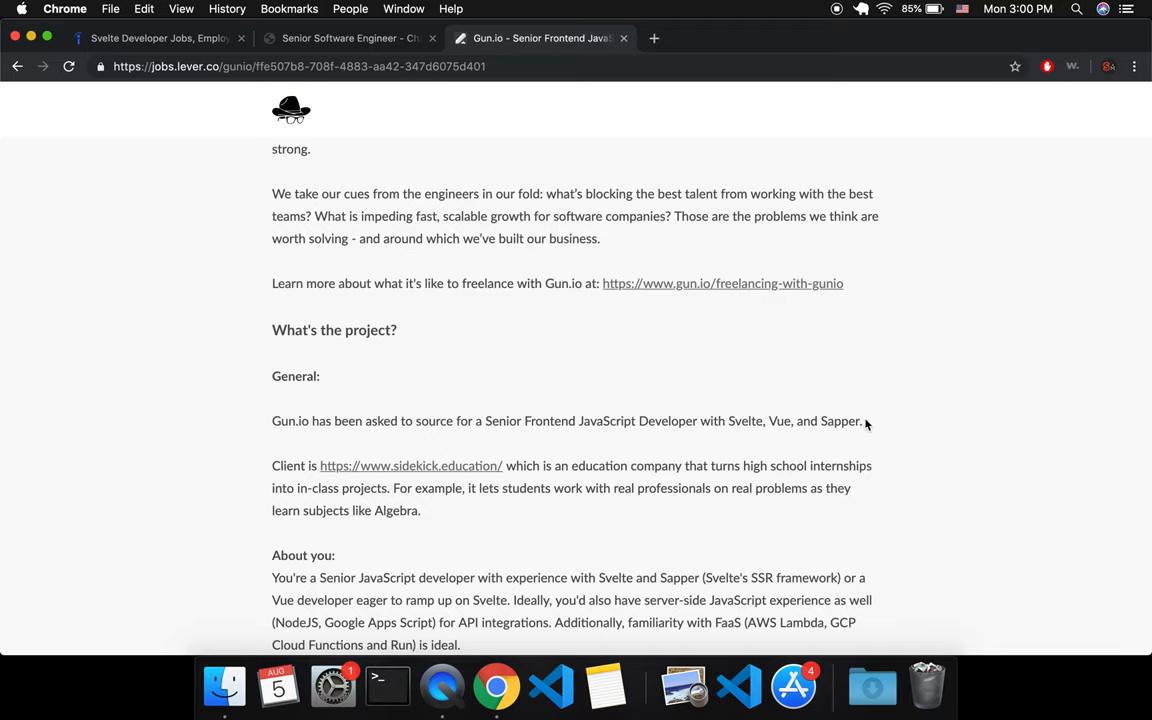
{"action": "scroll", "scroll_direction": "down", "scroll_amount": 3}
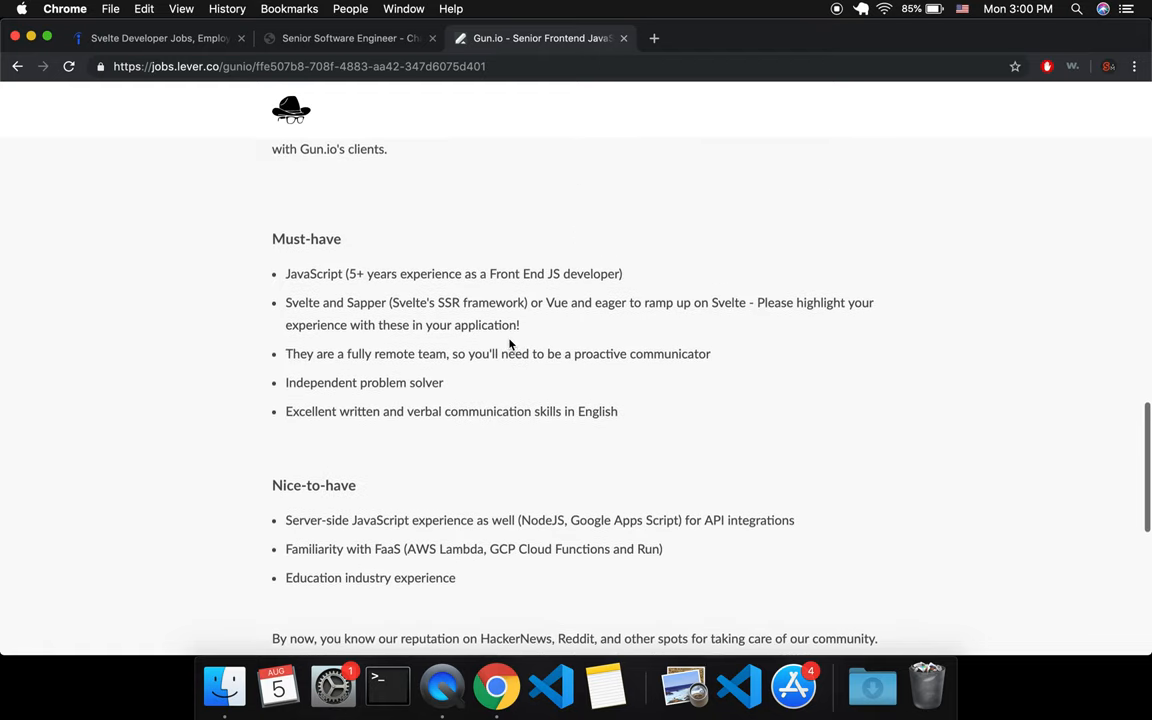
{"action": "scroll", "scroll_direction": "down", "scroll_amount": 3}
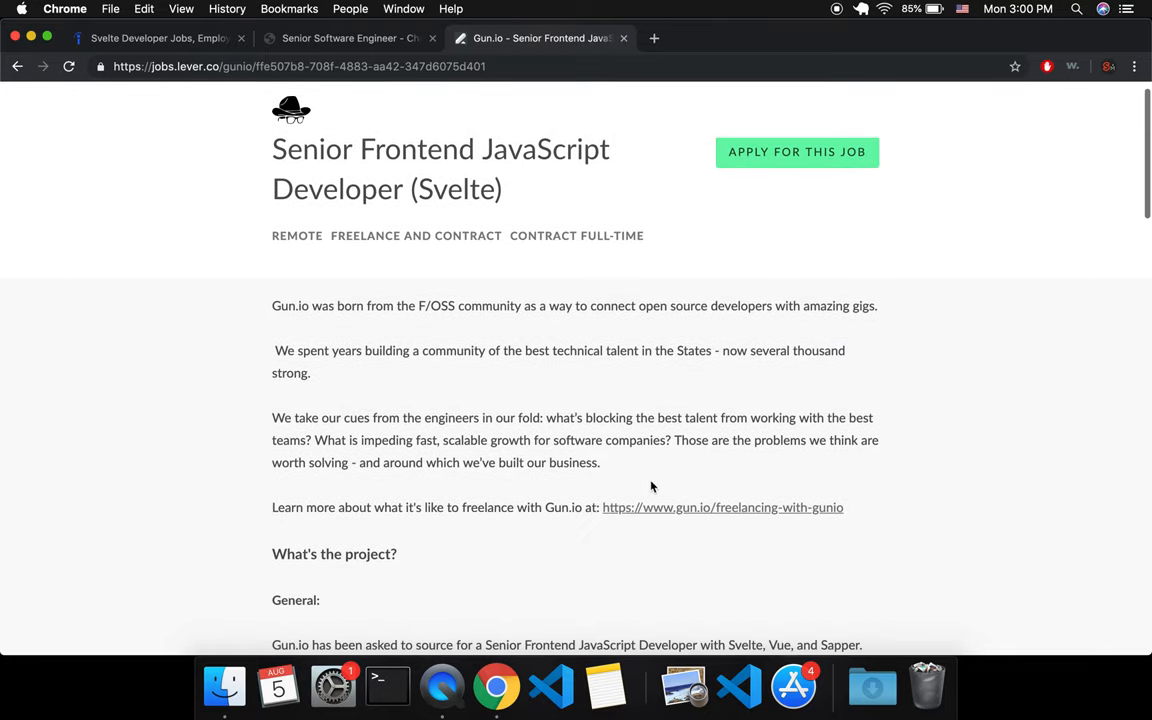
{"action": "scroll", "scroll_direction": "down", "scroll_amount": 3}
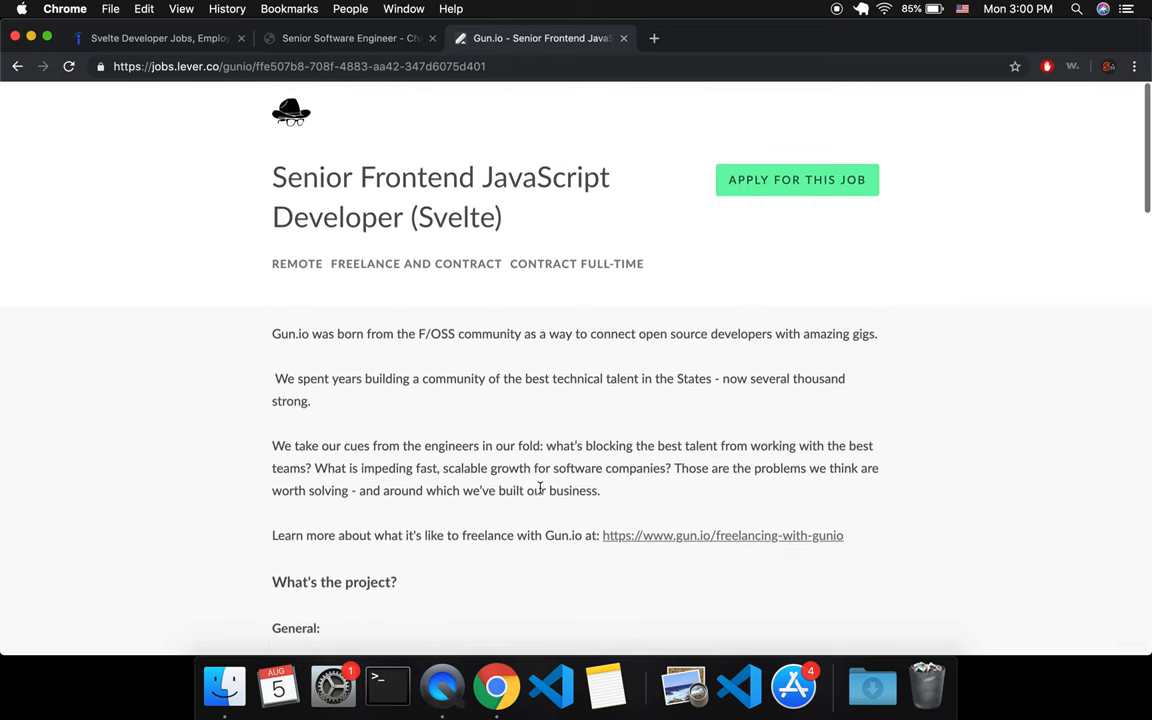
{"action": "scroll", "scroll_direction": "down", "scroll_amount": 3}
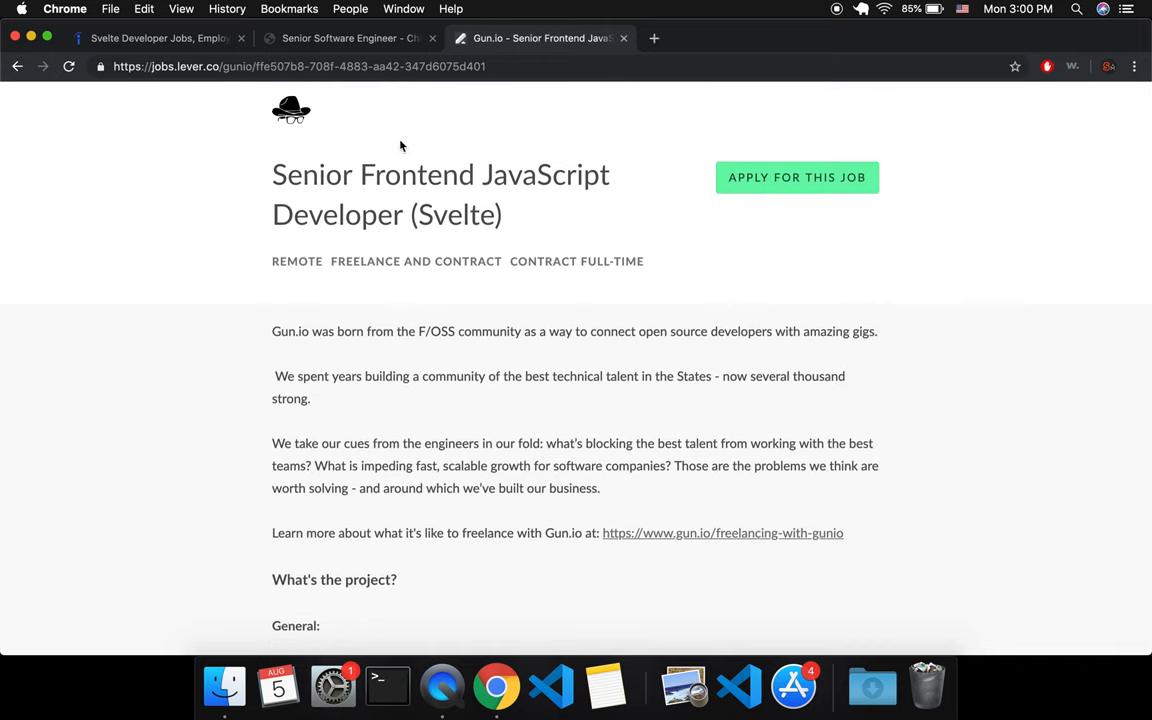
{"action": "mouse_move", "coordinate": [415, 208]}
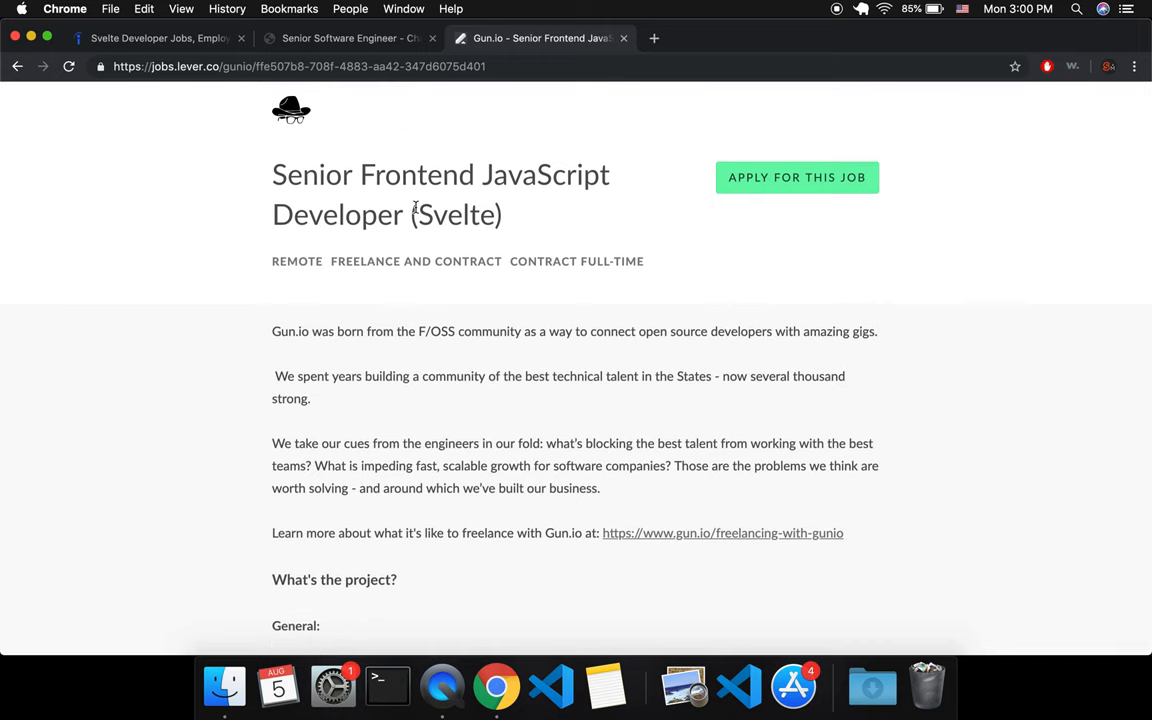
{"action": "mouse_move", "coordinate": [600, 355]}
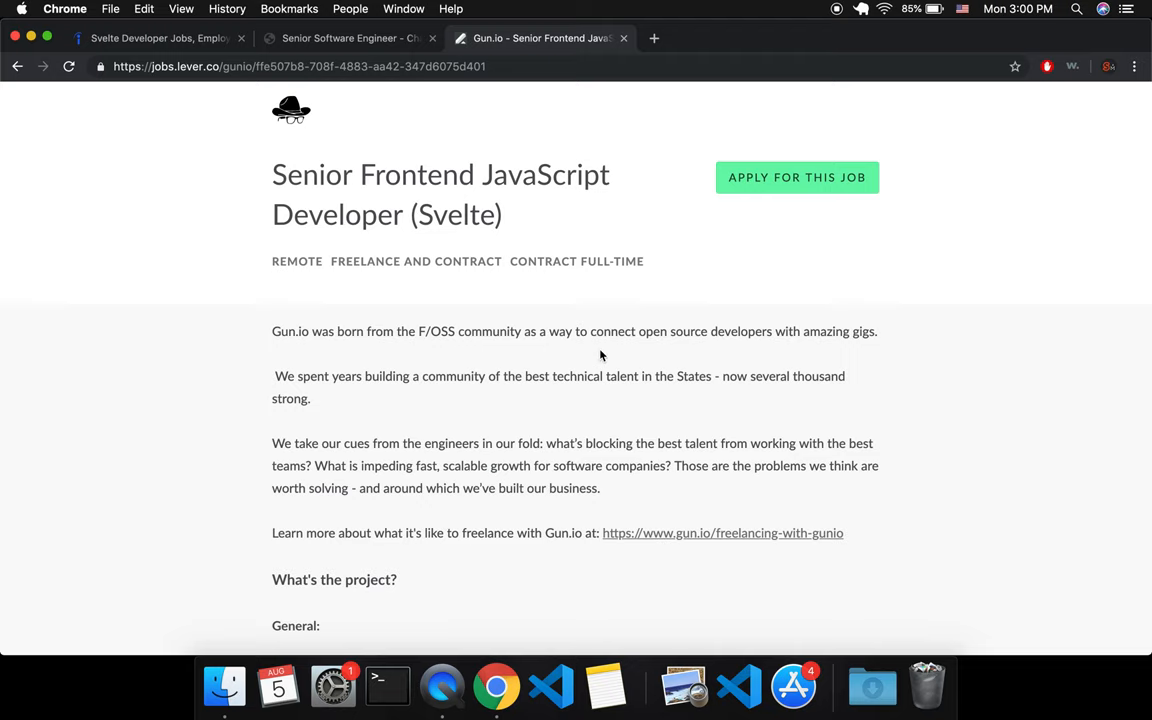
Go back to Indeed and scroll Cargill's description to the JavaScript Svelte Framework qualification.
{"action": "left_click", "coordinate": [155, 38]}
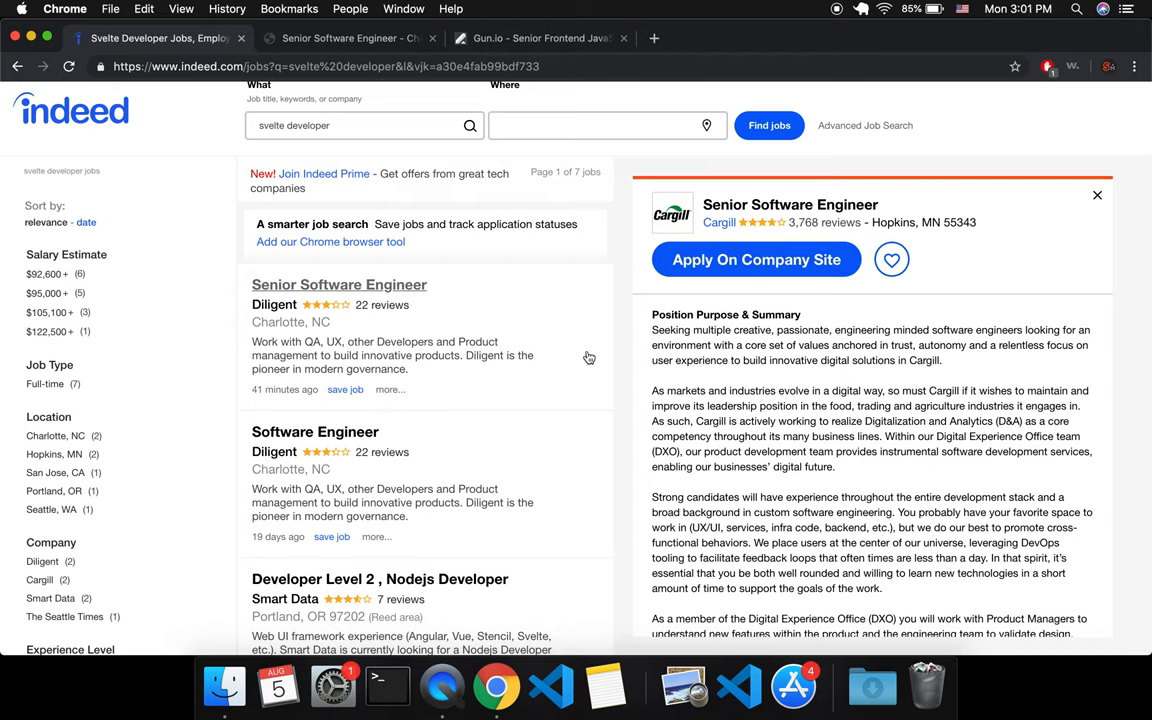
{"action": "mouse_move", "coordinate": [614, 366]}
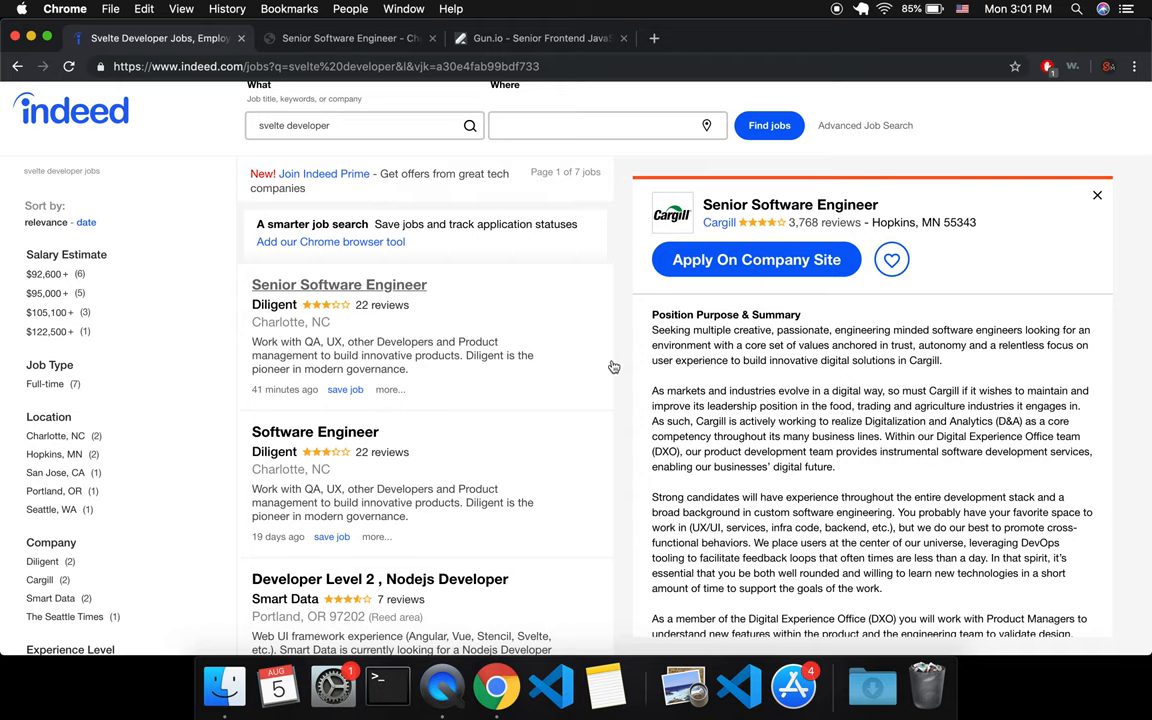
{"action": "mouse_move", "coordinate": [627, 342]}
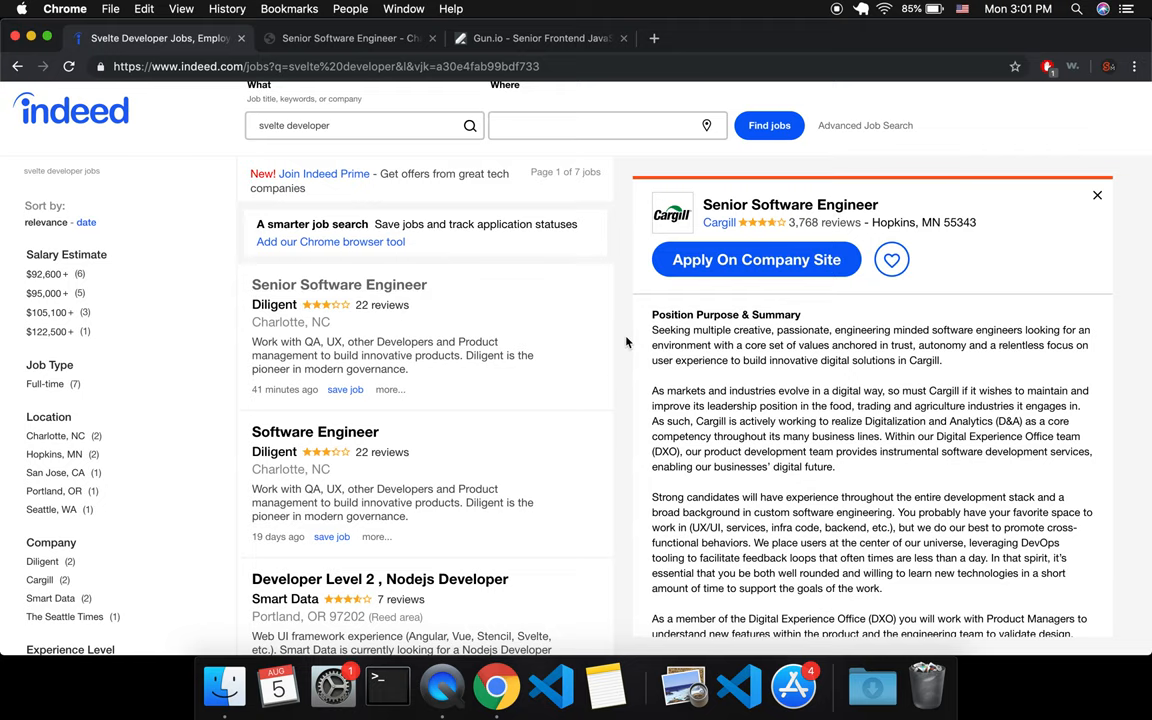
{"action": "scroll", "scroll_direction": "down", "scroll_amount": 3}
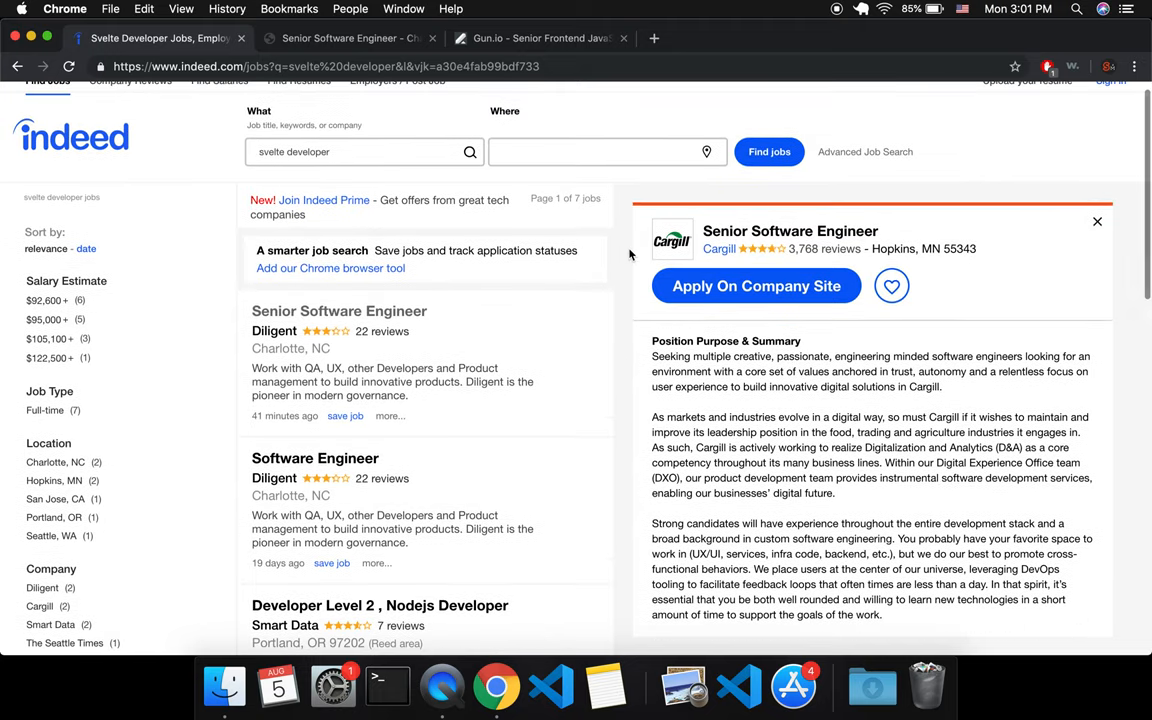
{"action": "scroll", "scroll_direction": "down", "scroll_amount": 3}
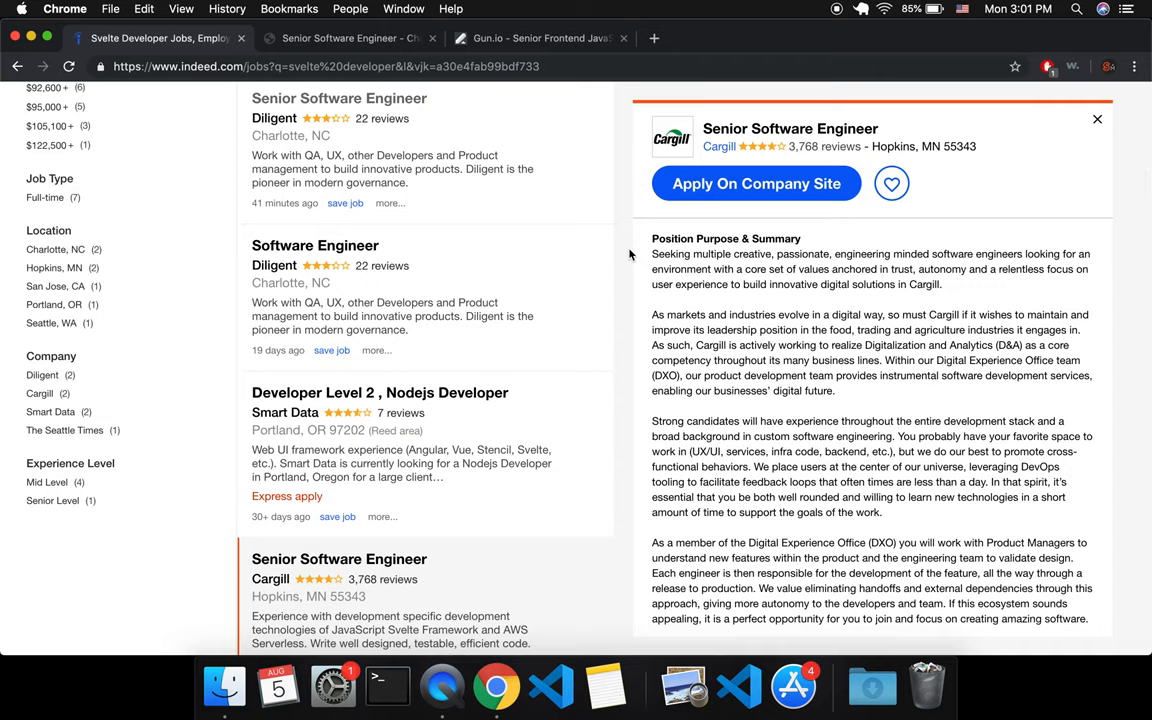
{"action": "mouse_move", "coordinate": [581, 357]}
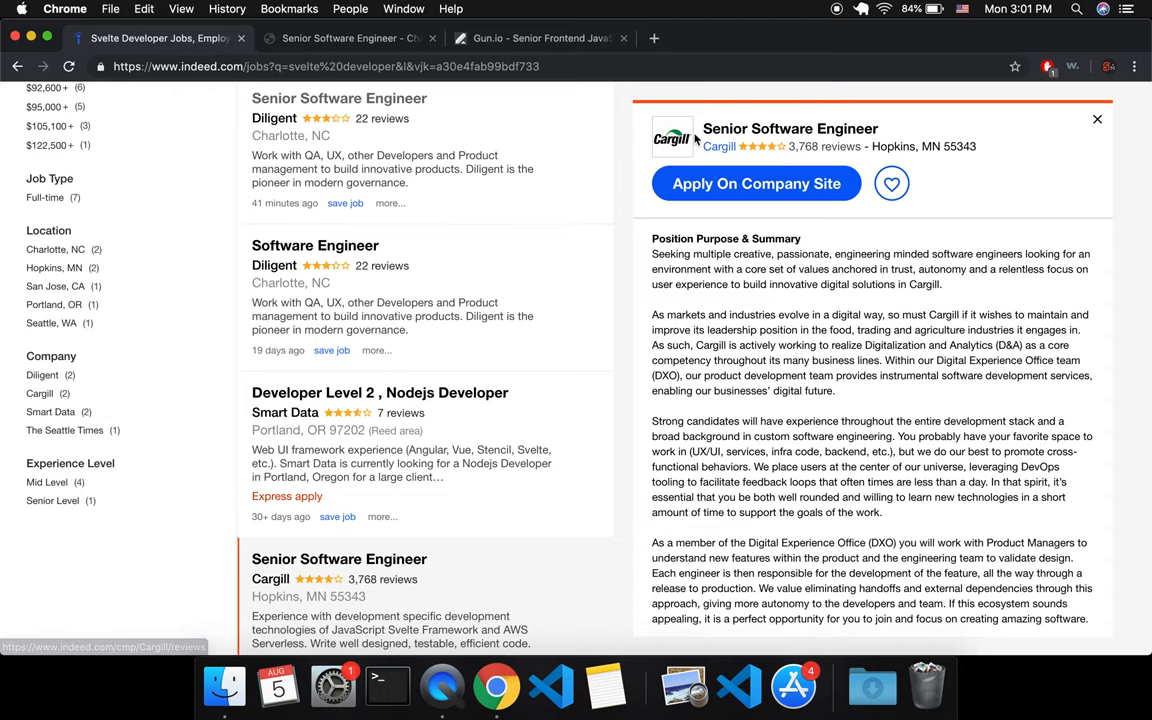
{"action": "scroll", "scroll_direction": "down", "scroll_amount": 3}
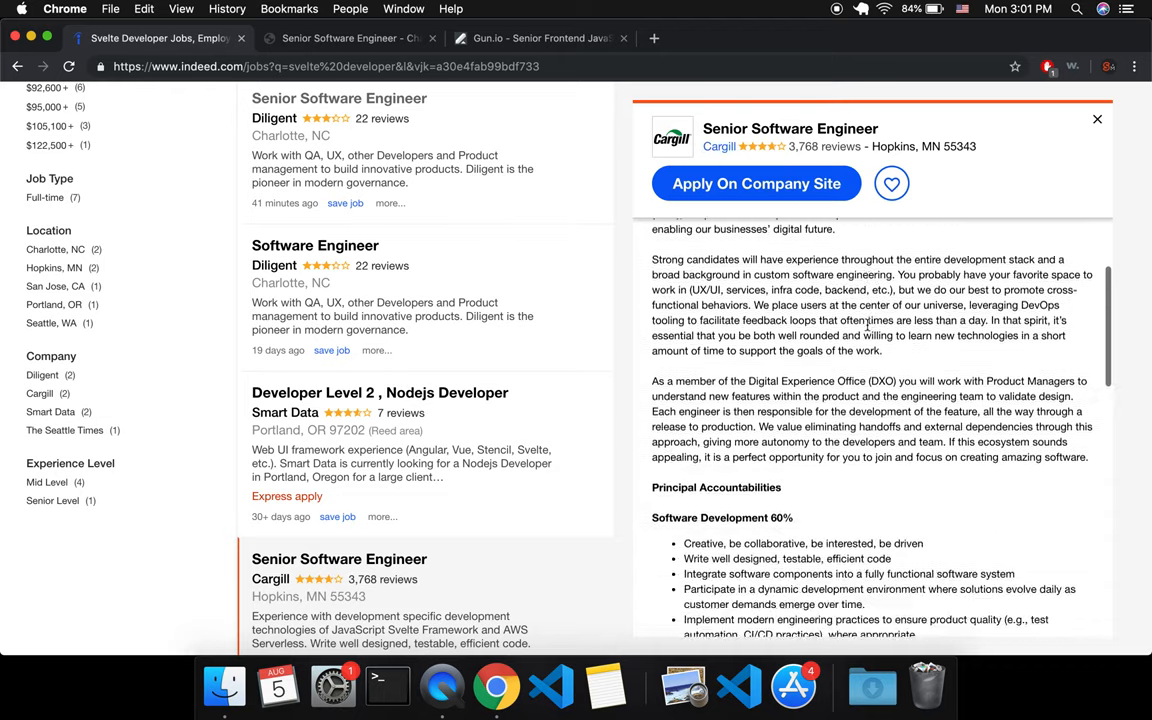
{"action": "scroll", "scroll_direction": "down", "scroll_amount": 3}
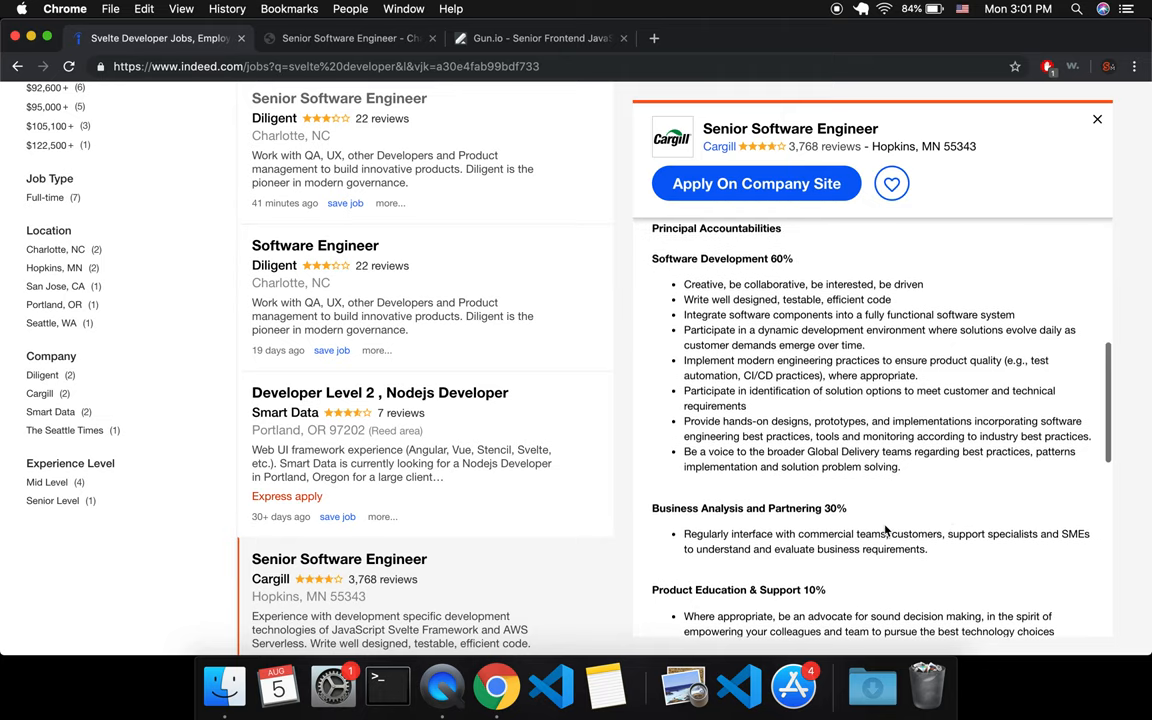
{"action": "scroll", "scroll_direction": "up", "scroll_amount": 3}
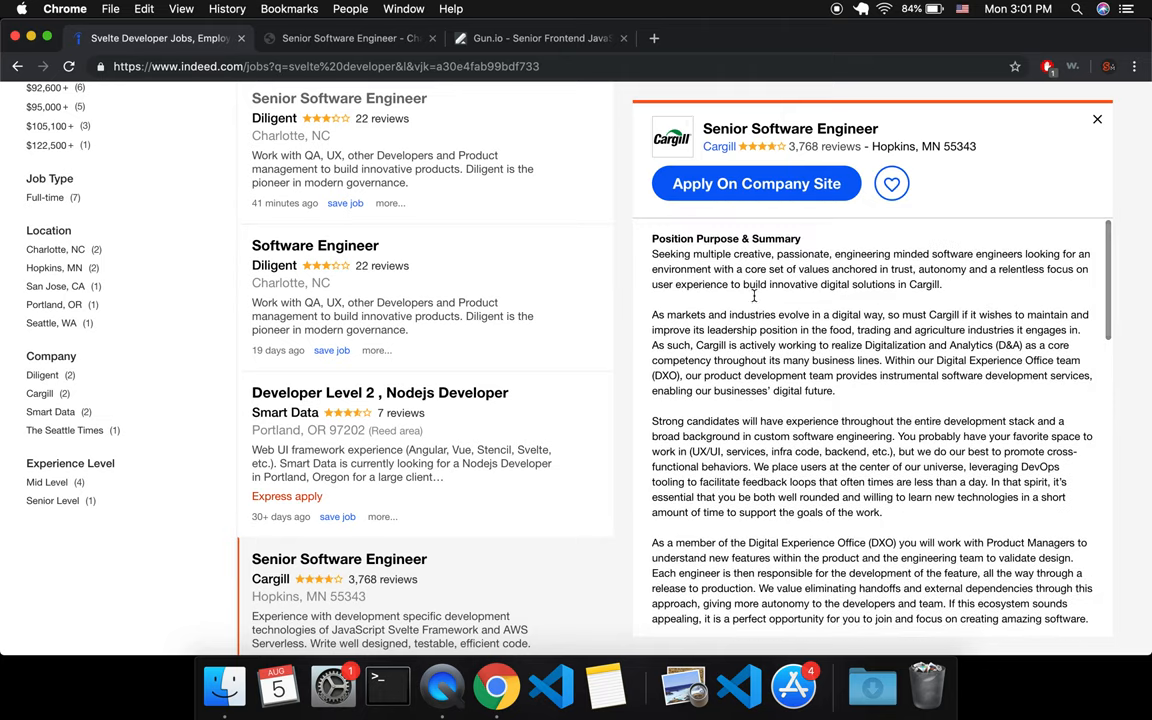
{"action": "scroll", "scroll_direction": "down", "scroll_amount": 3}
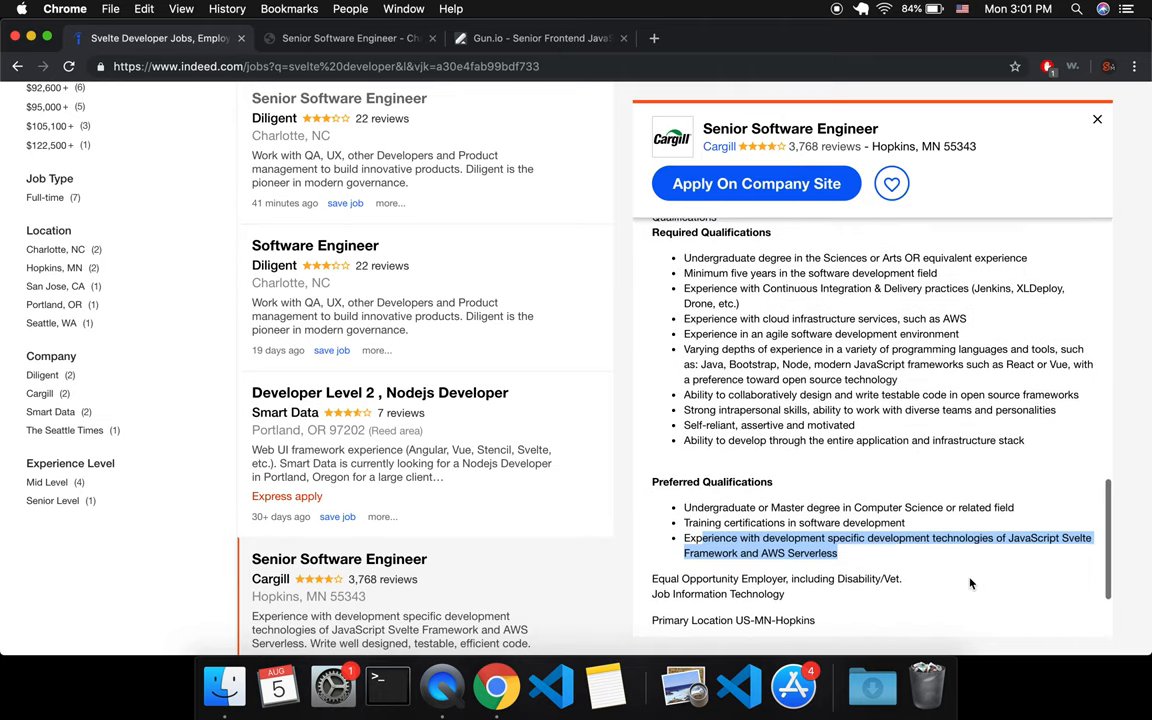
{"action": "mouse_move", "coordinate": [1078, 537]}
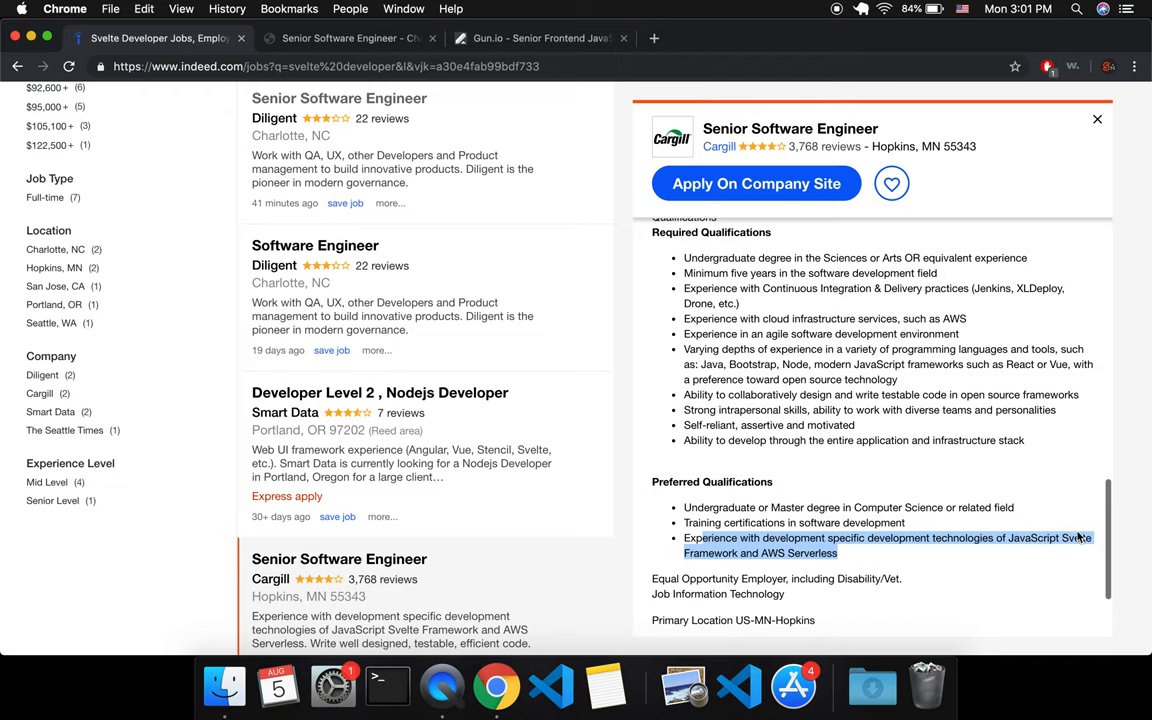